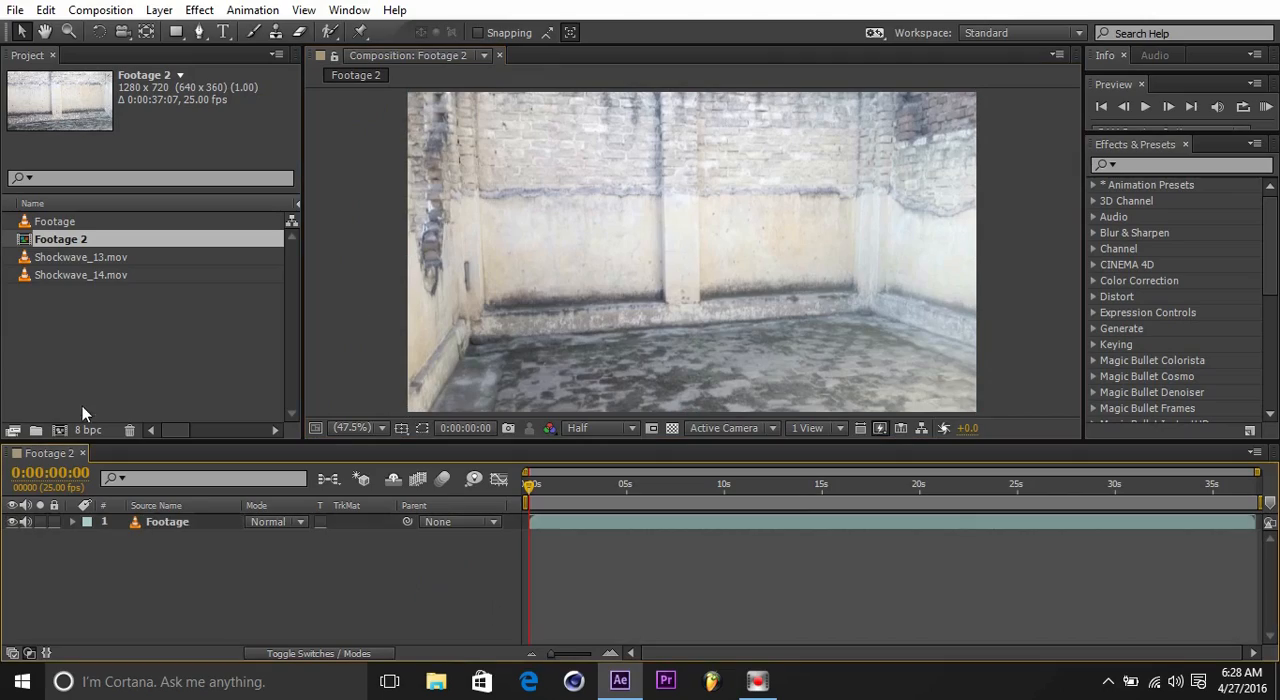
# Select the Footage layer and scrub to about 0:00:14:24, where the man is mid-air.
pyautogui.click(168, 520)
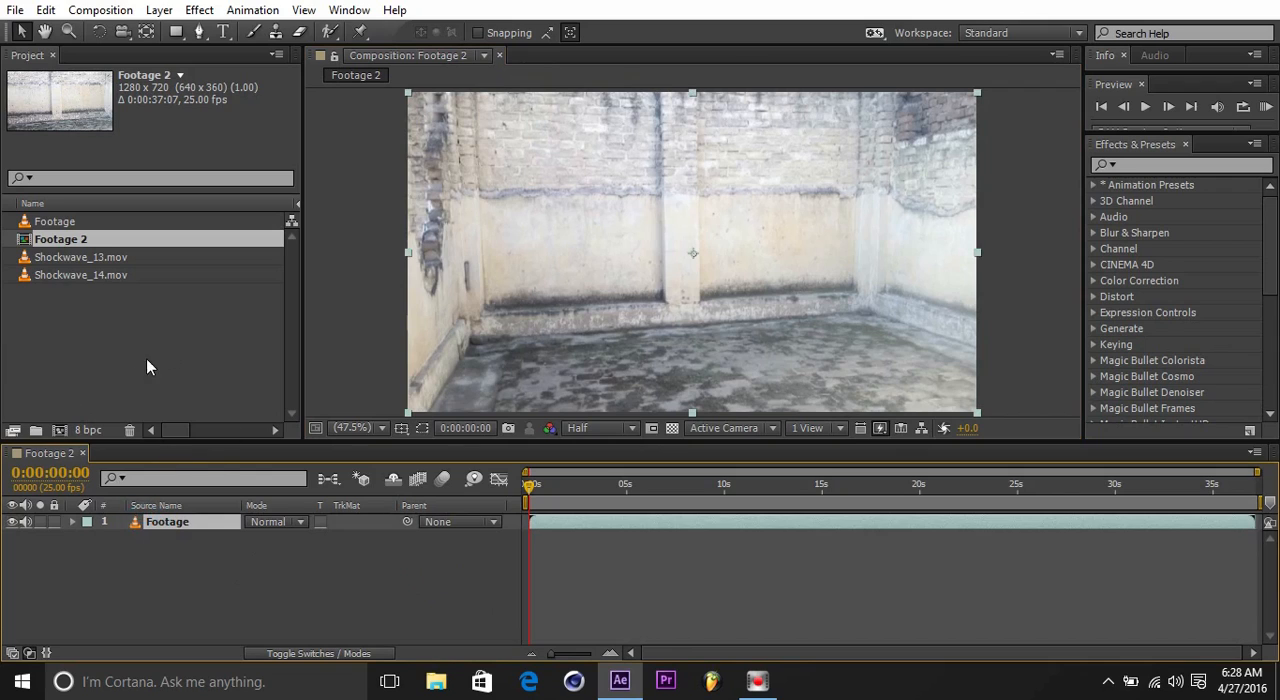
pyautogui.moveTo(1122, 452)
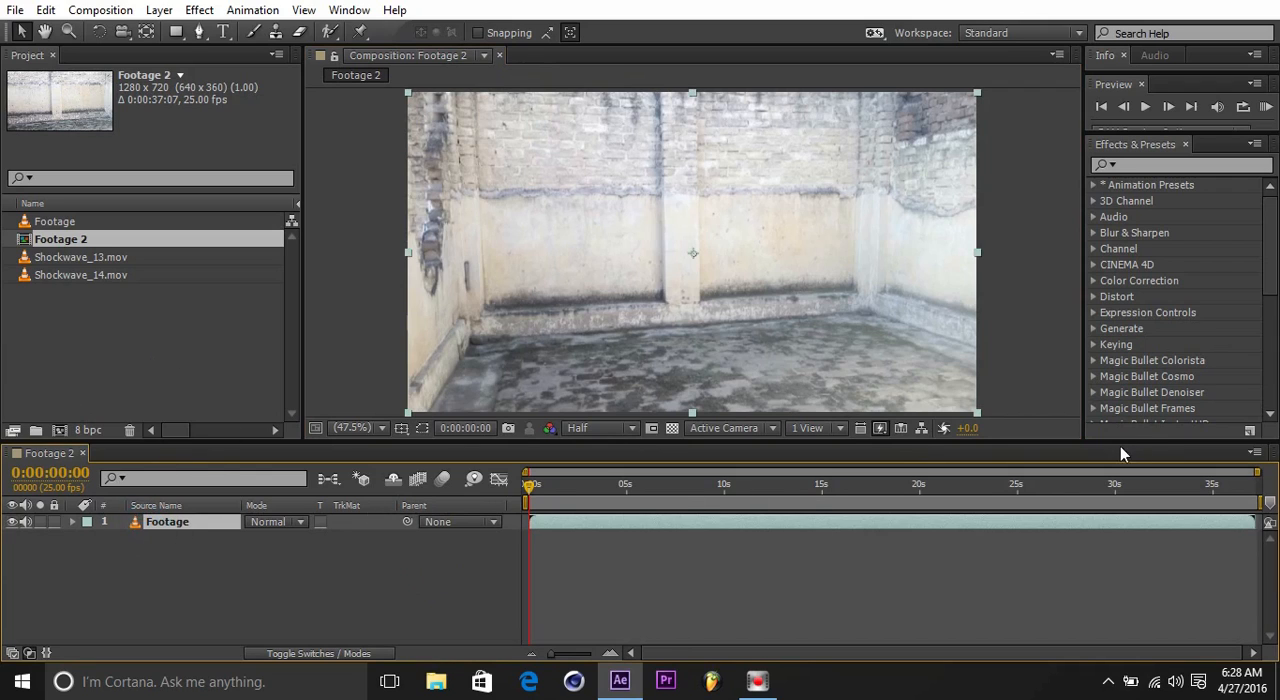
pyautogui.click(1256, 484)
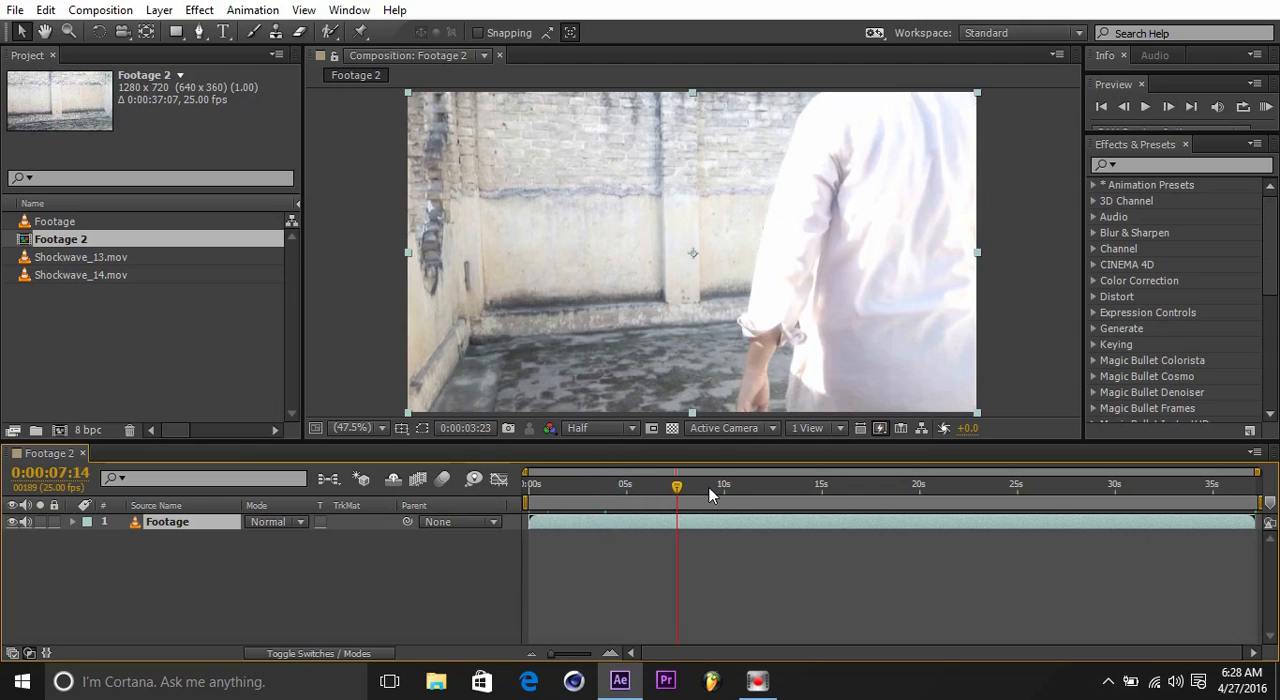
pyautogui.moveTo(676, 488); pyautogui.dragTo(800, 488)
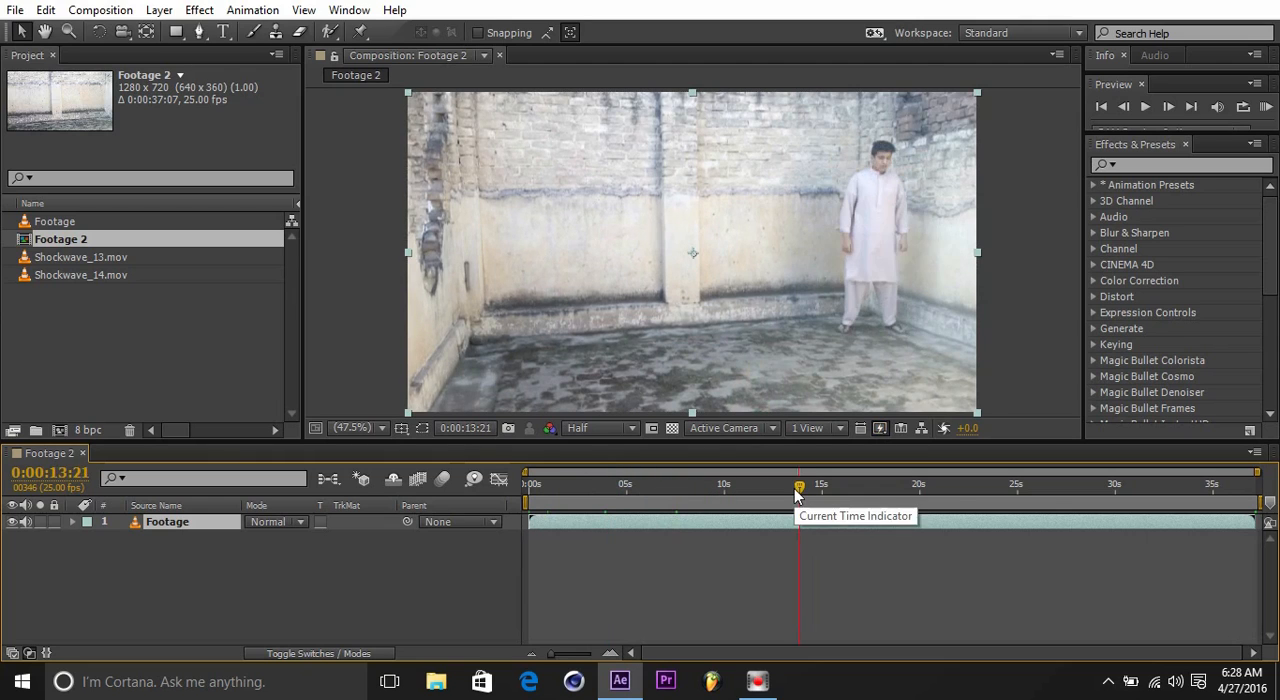
pyautogui.moveTo(800, 488); pyautogui.dragTo(804, 488)
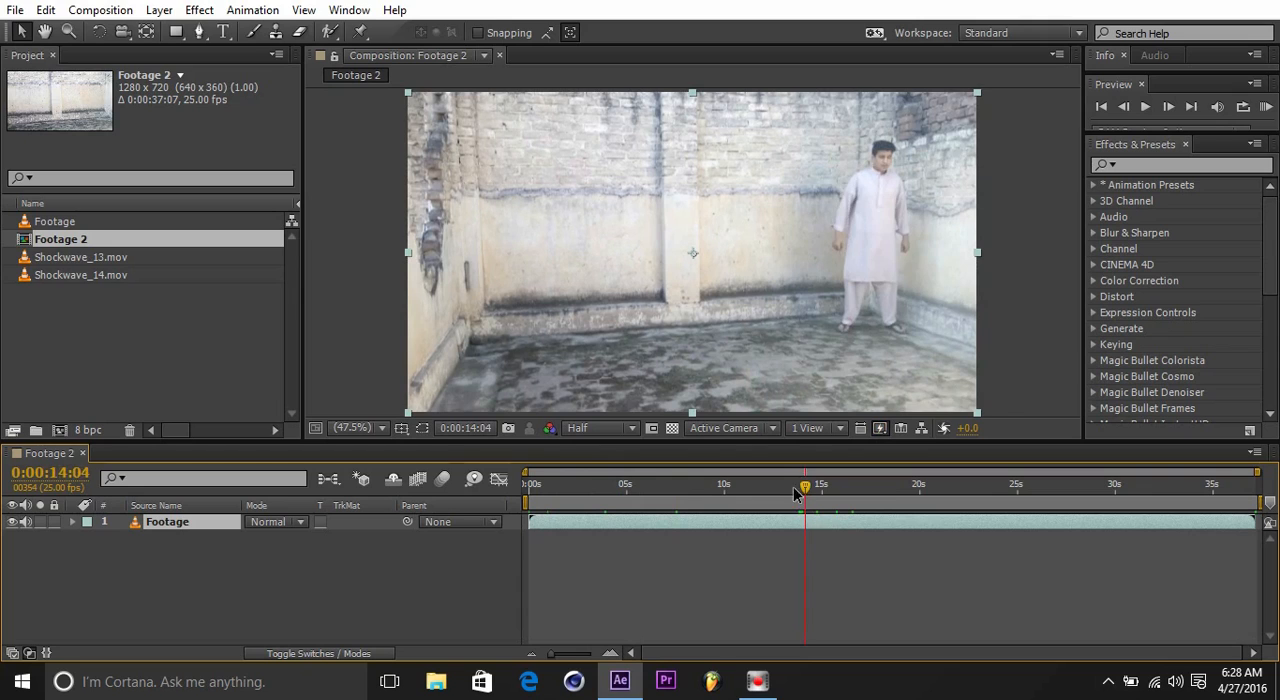
pyautogui.click(810, 484)
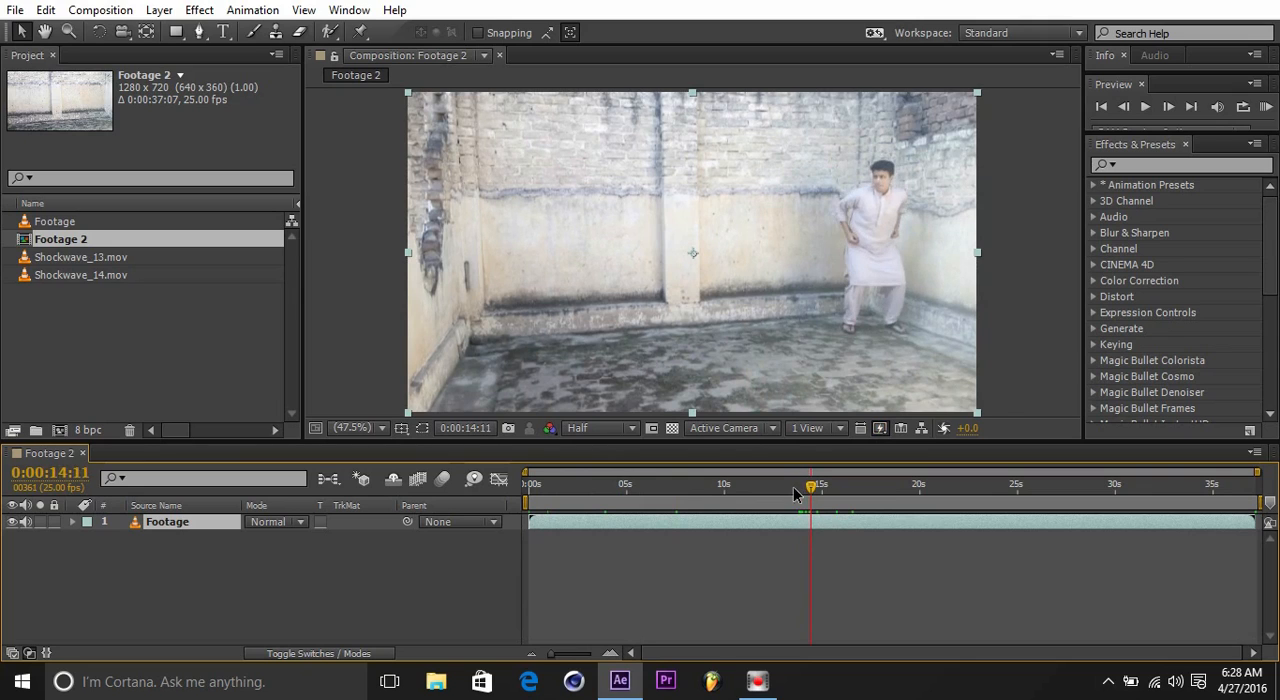
pyautogui.moveTo(810, 488); pyautogui.dragTo(816, 488)
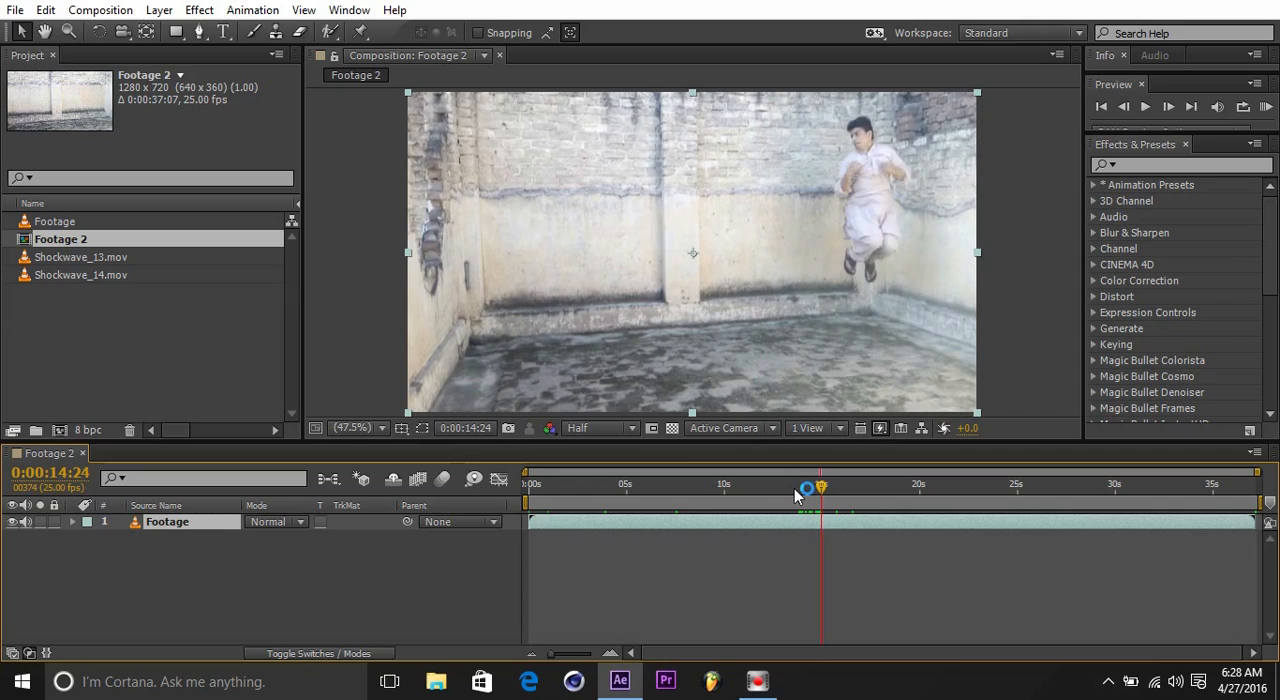
# Split the layer at the 14-second jump and advance the later part to the next leap near 0:00:23:09.
pyautogui.moveTo(808, 490); pyautogui.dragTo(816, 504)
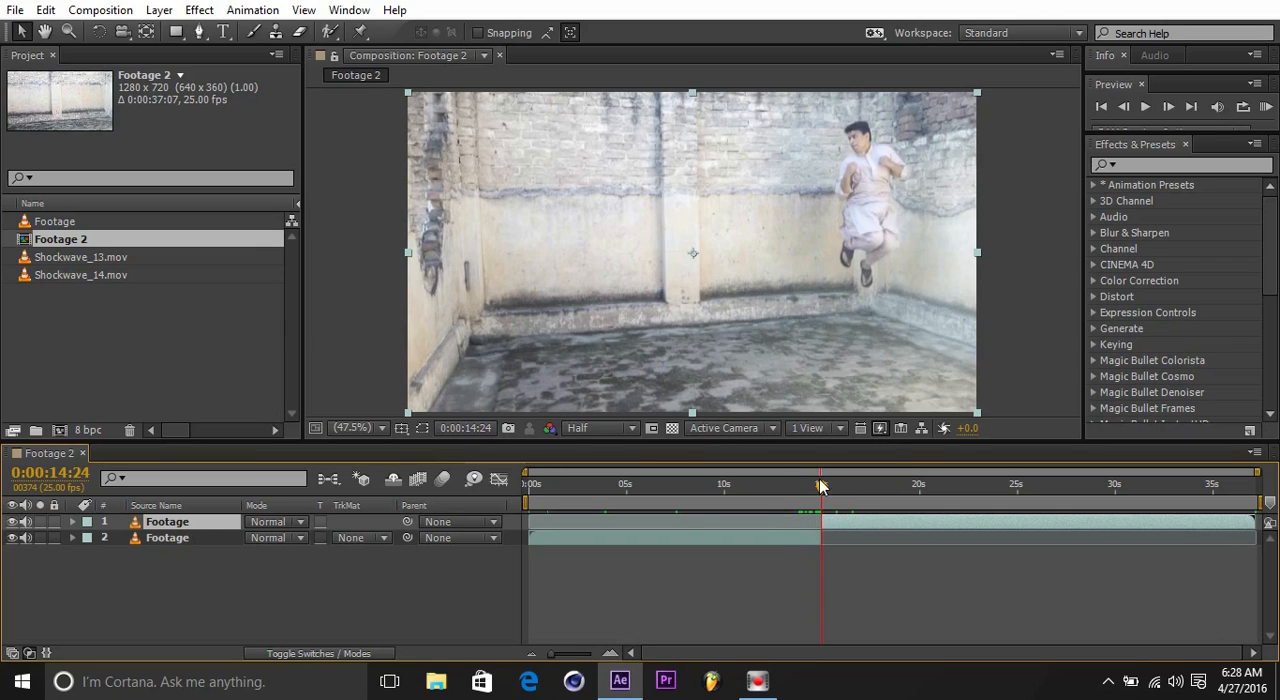
pyautogui.click(804, 520)
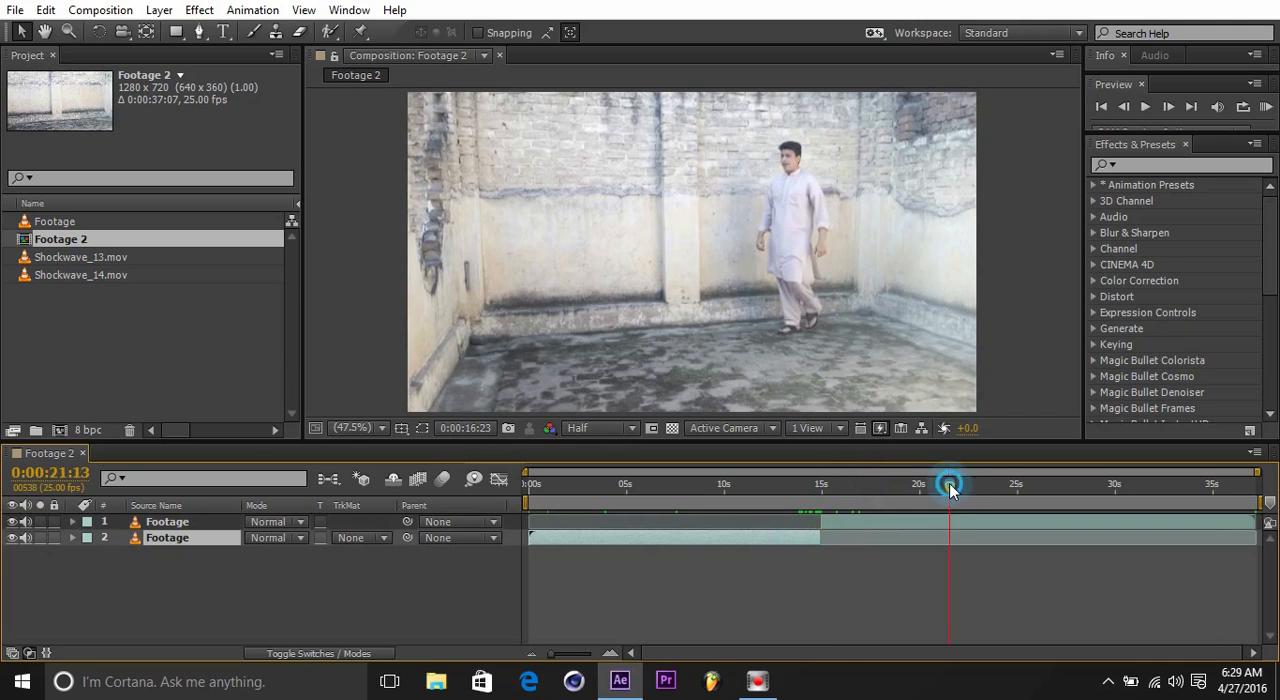
pyautogui.moveTo(950, 490); pyautogui.dragTo(970, 490)
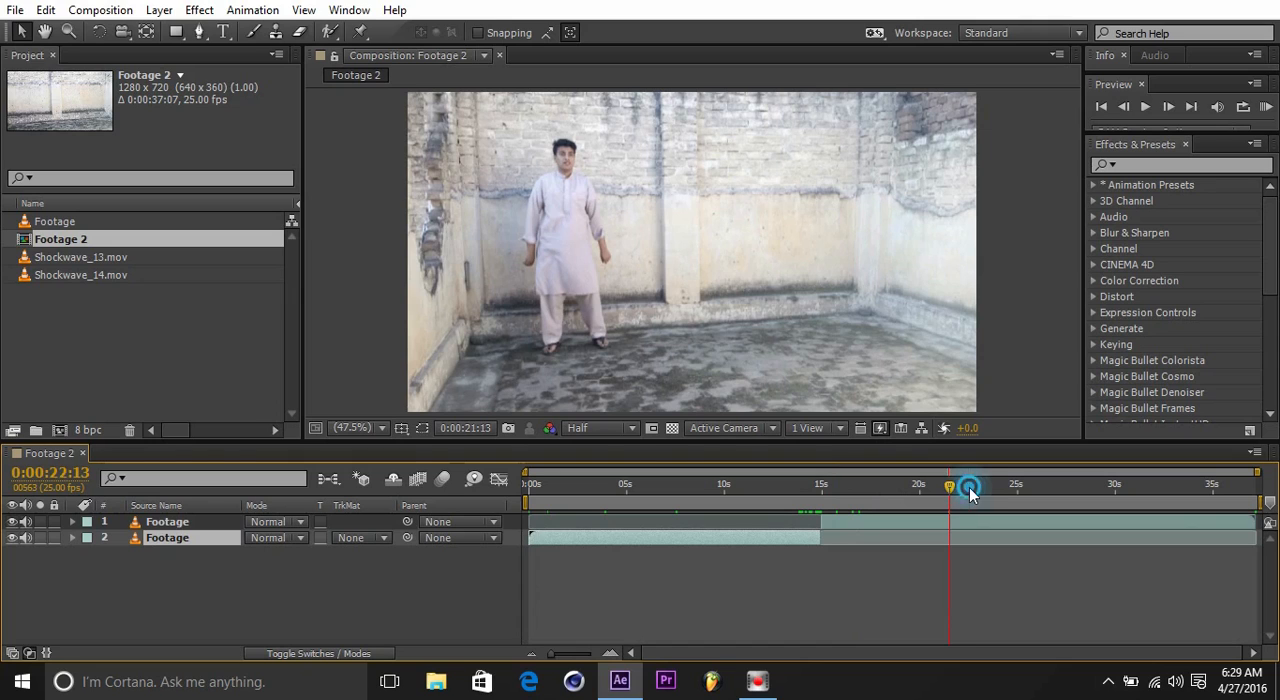
pyautogui.moveTo(950, 488); pyautogui.dragTo(988, 488)
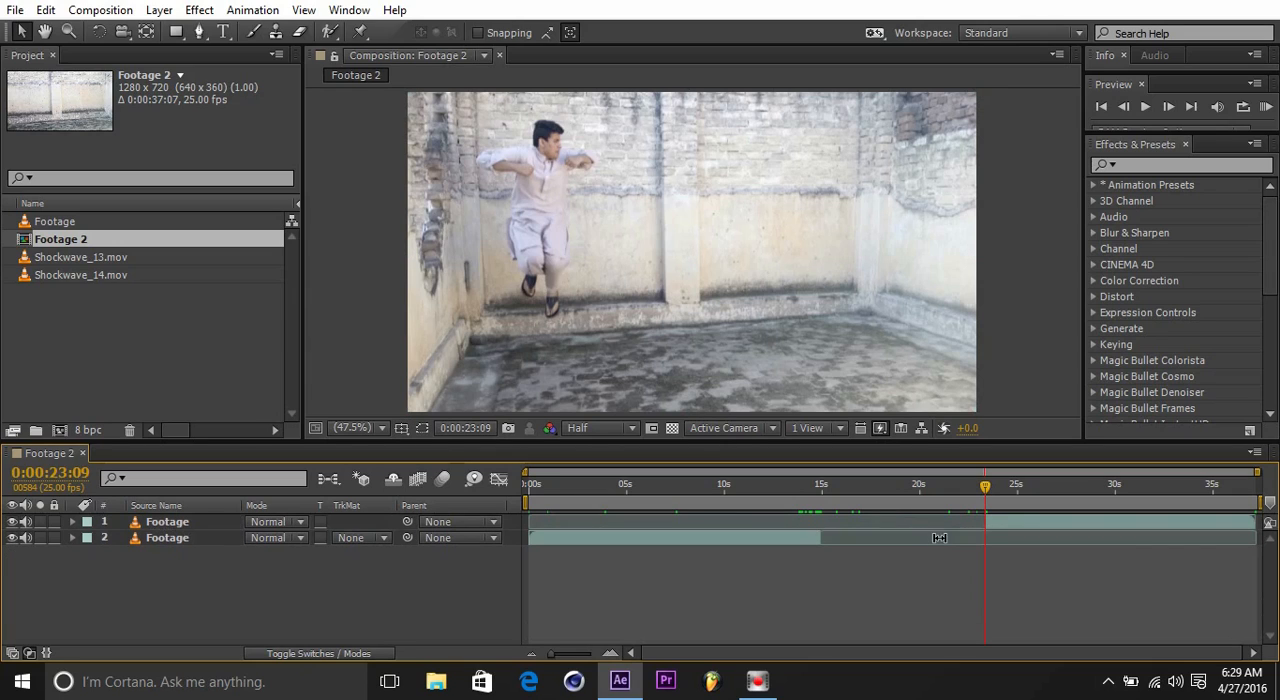
pyautogui.moveTo(1112, 492)
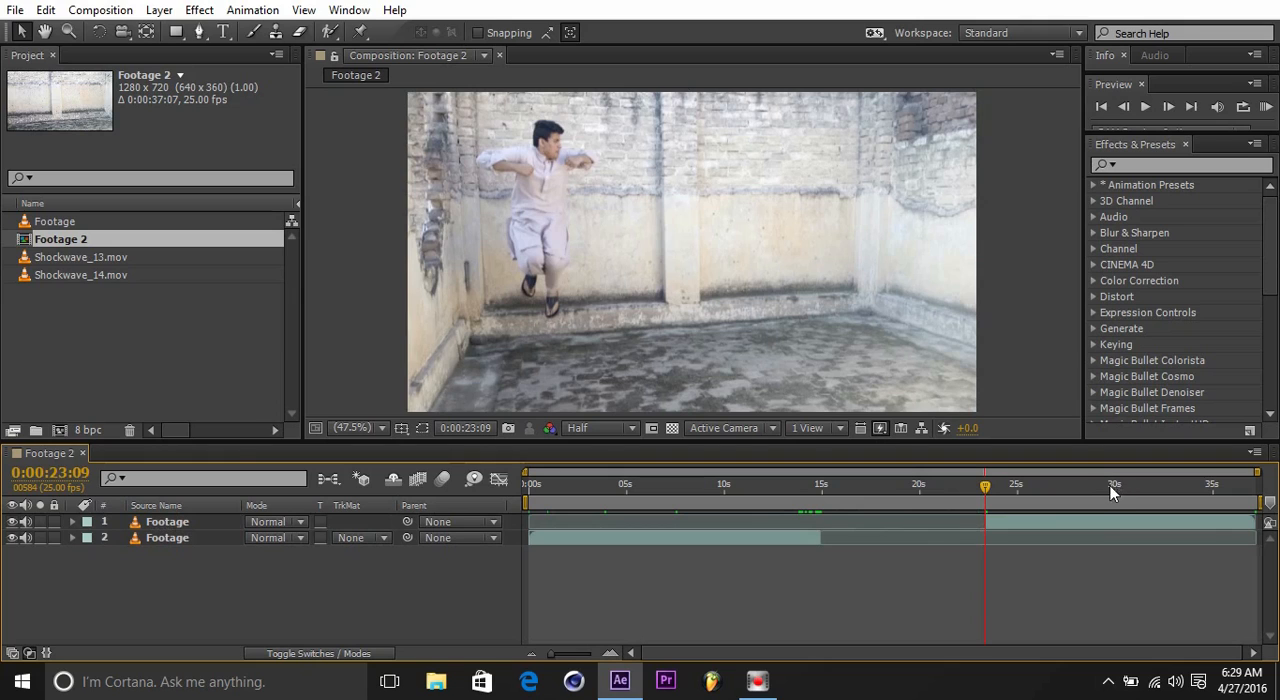
# Enable Time Remapping on a third footage copy and slide the jump clips to new timeline positions.
pyautogui.click(1140, 484)
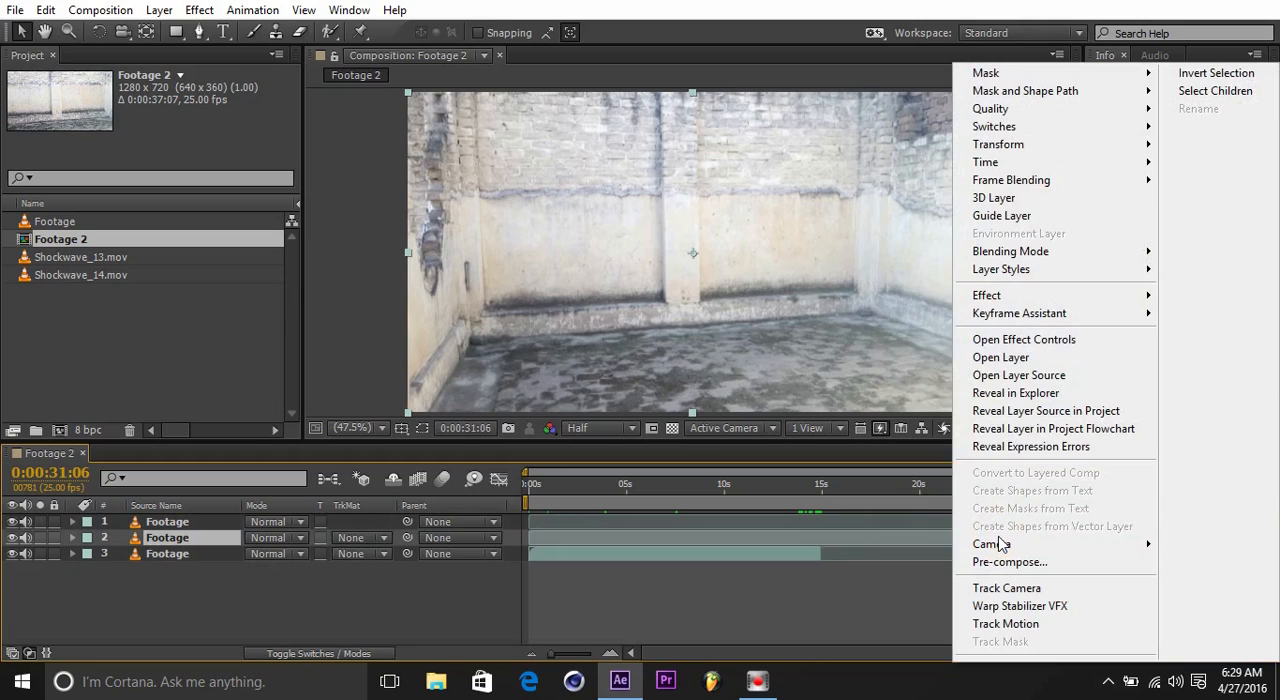
pyautogui.moveTo(1004, 160)
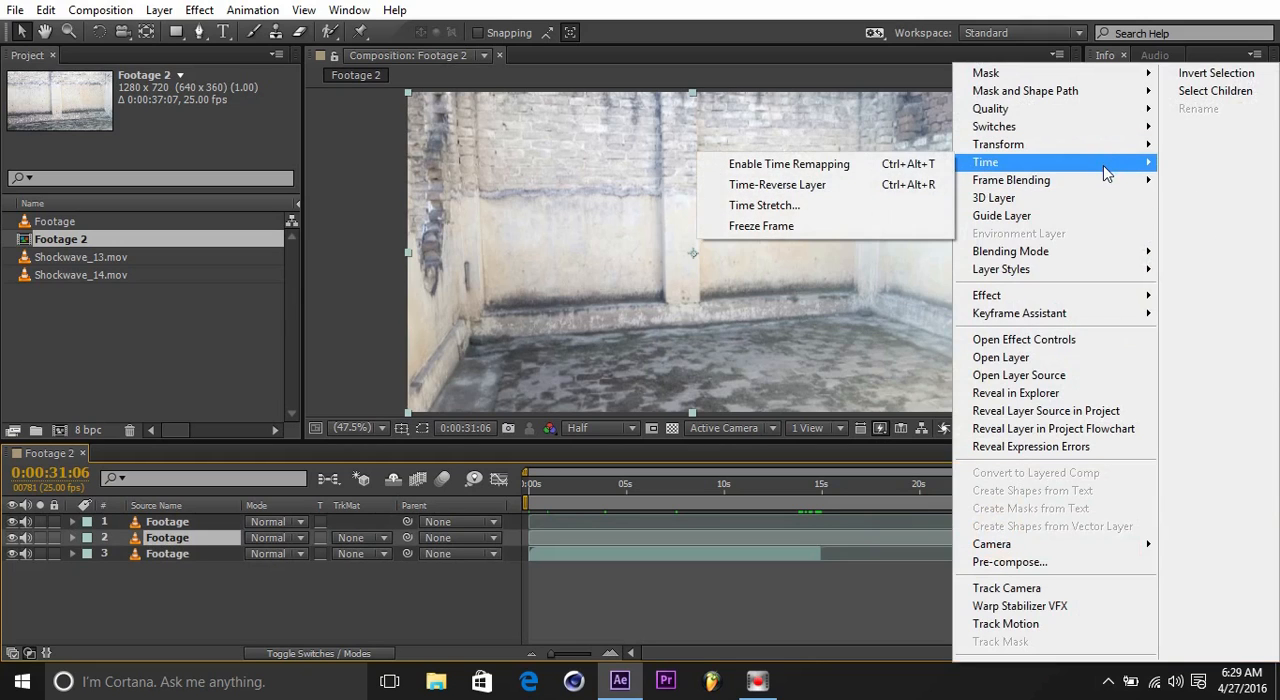
pyautogui.click(788, 164)
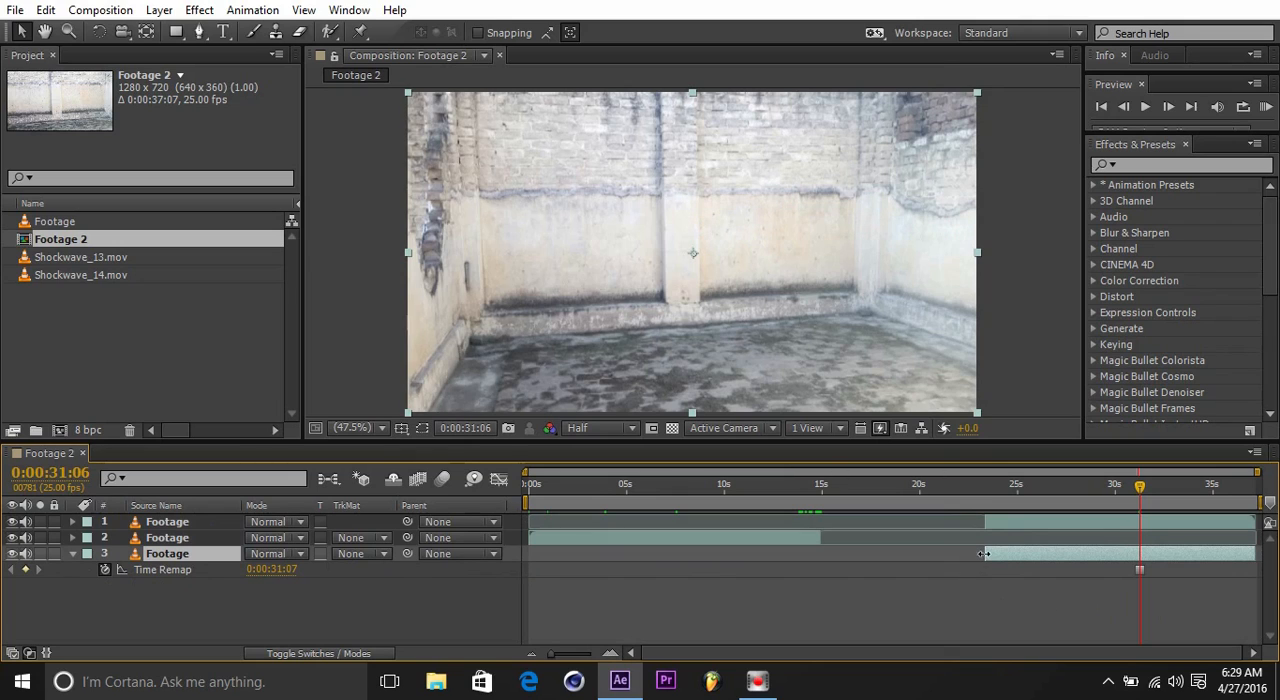
pyautogui.click(768, 484)
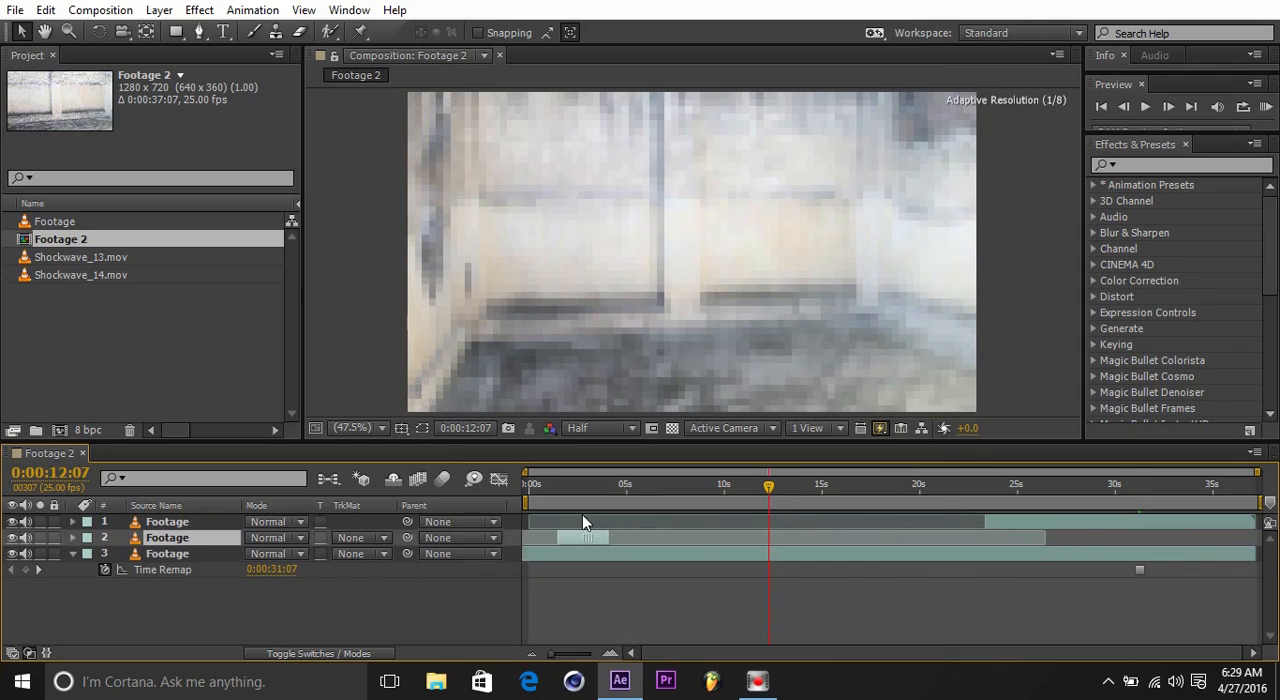
pyautogui.moveTo(564, 528)
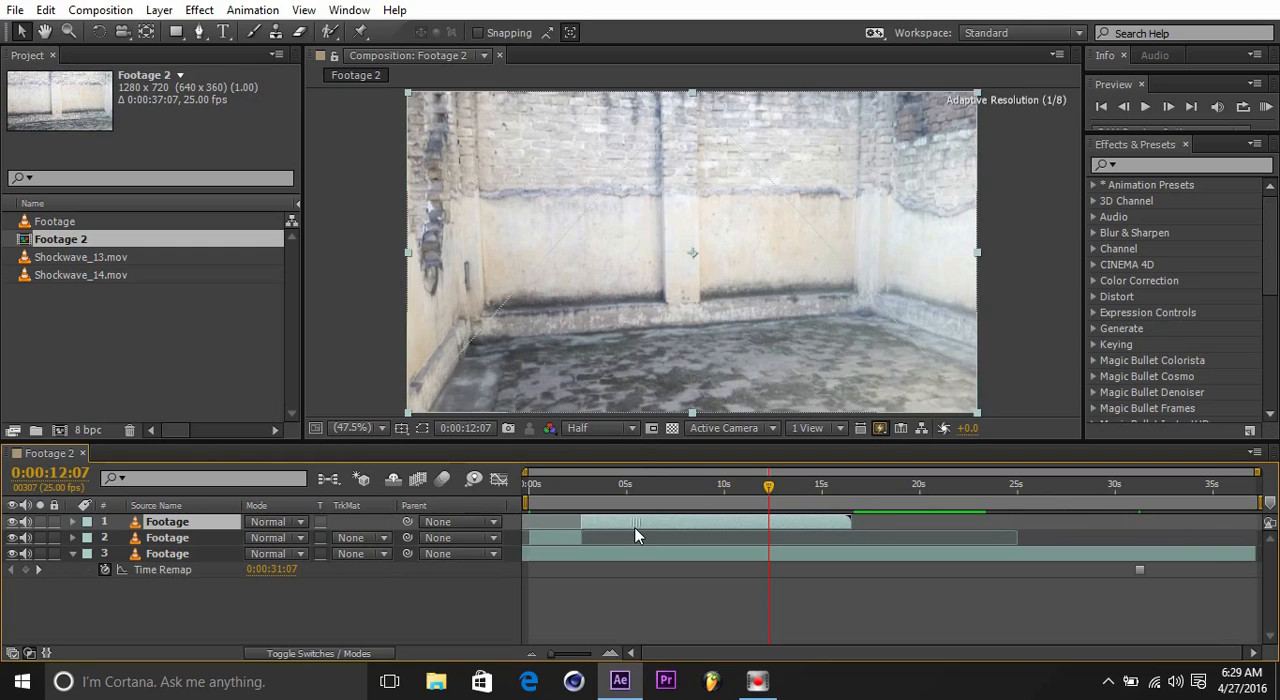
pyautogui.click(570, 484)
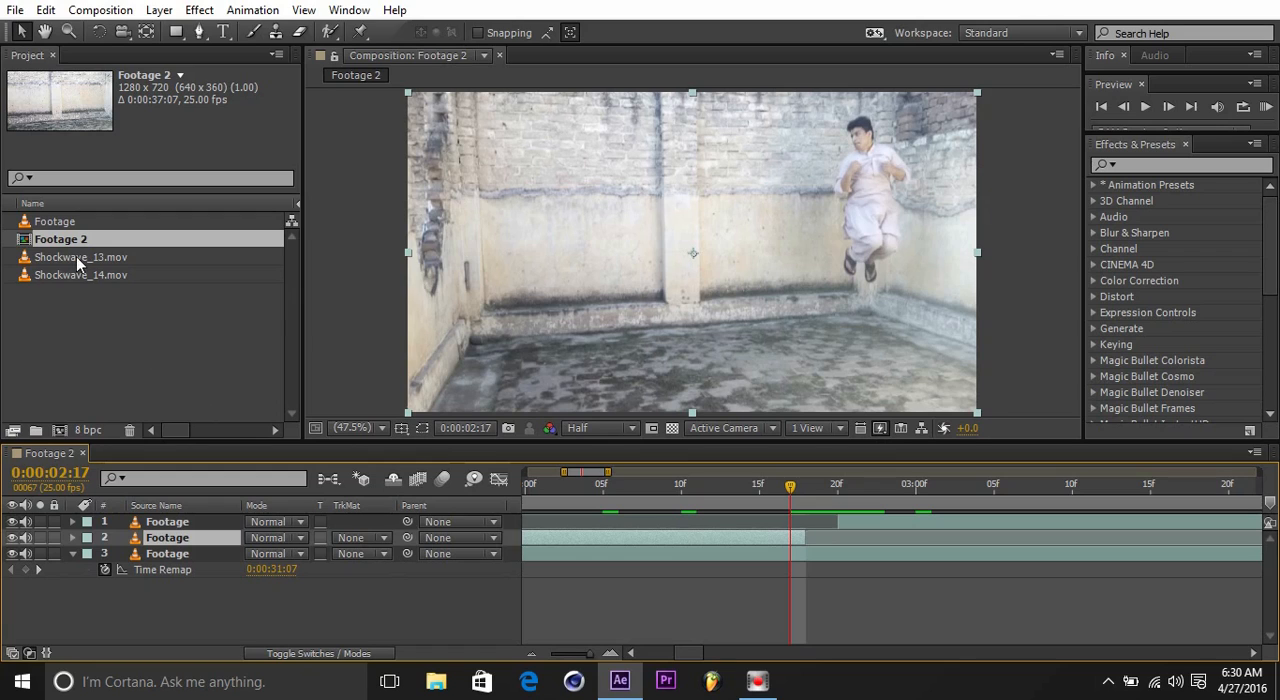
# Bring Shockwave_13.mov into the Footage 2 timeline as a fourth layer starting at the jump.
pyautogui.click(80, 274)
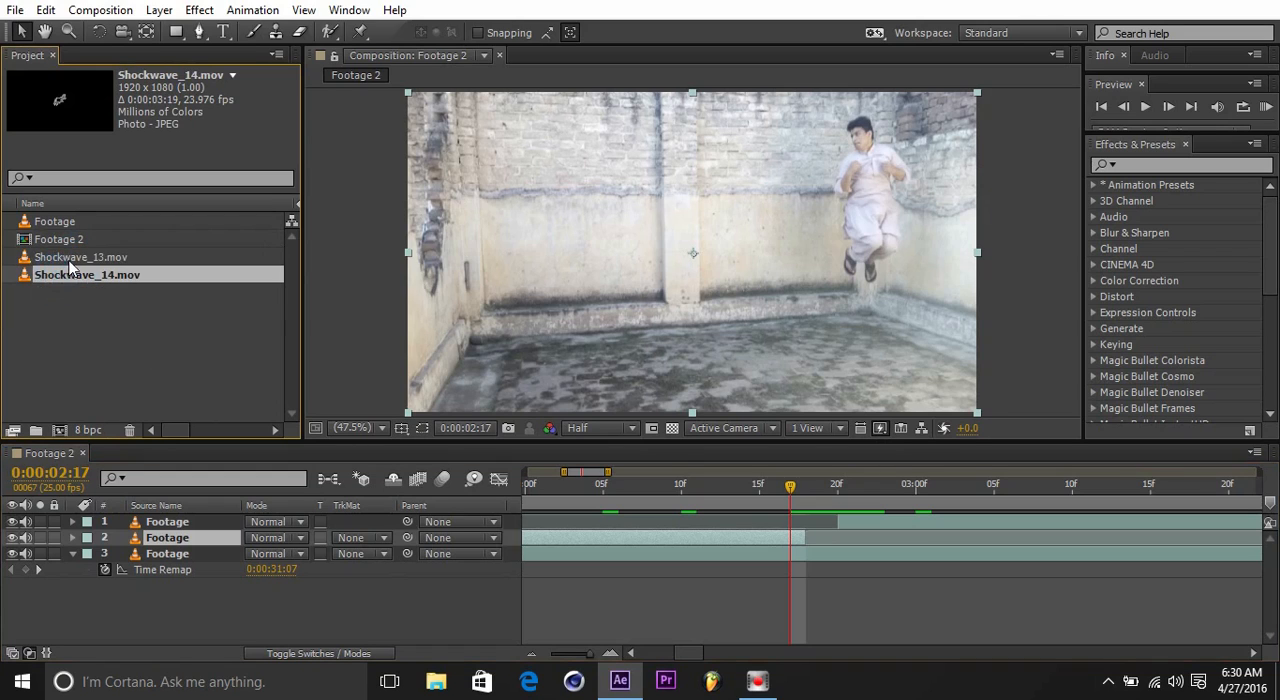
pyautogui.click(88, 256)
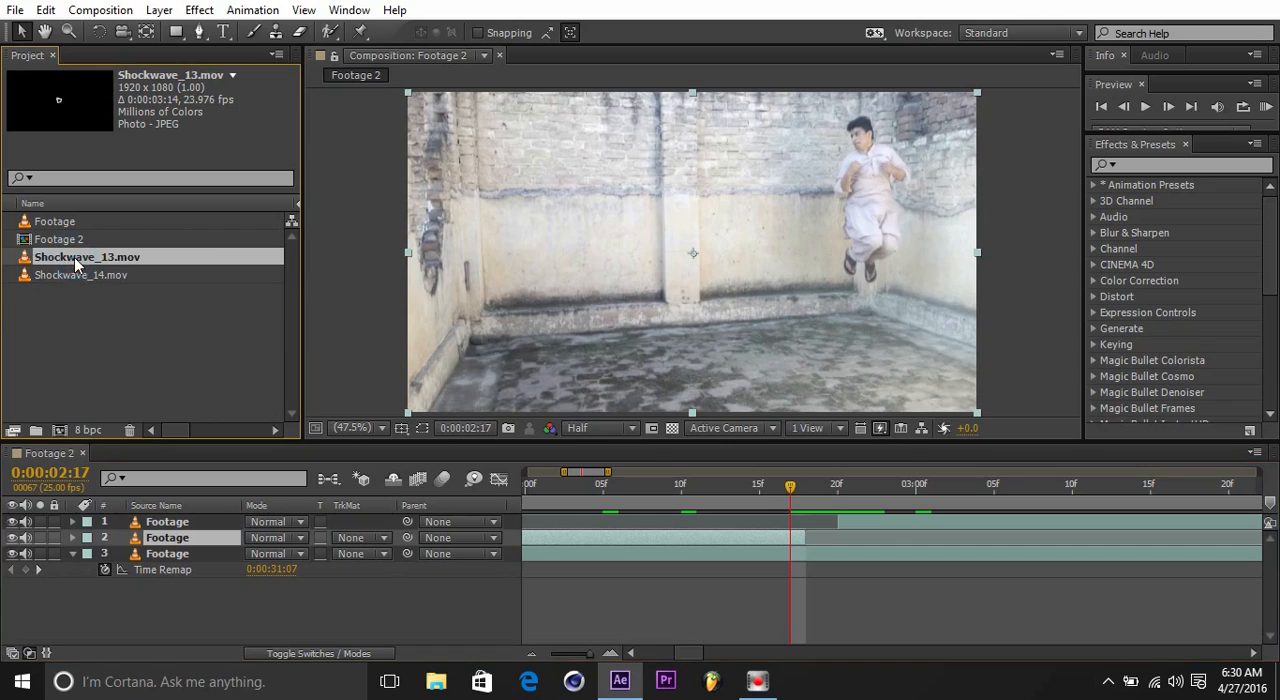
pyautogui.moveTo(104, 264)
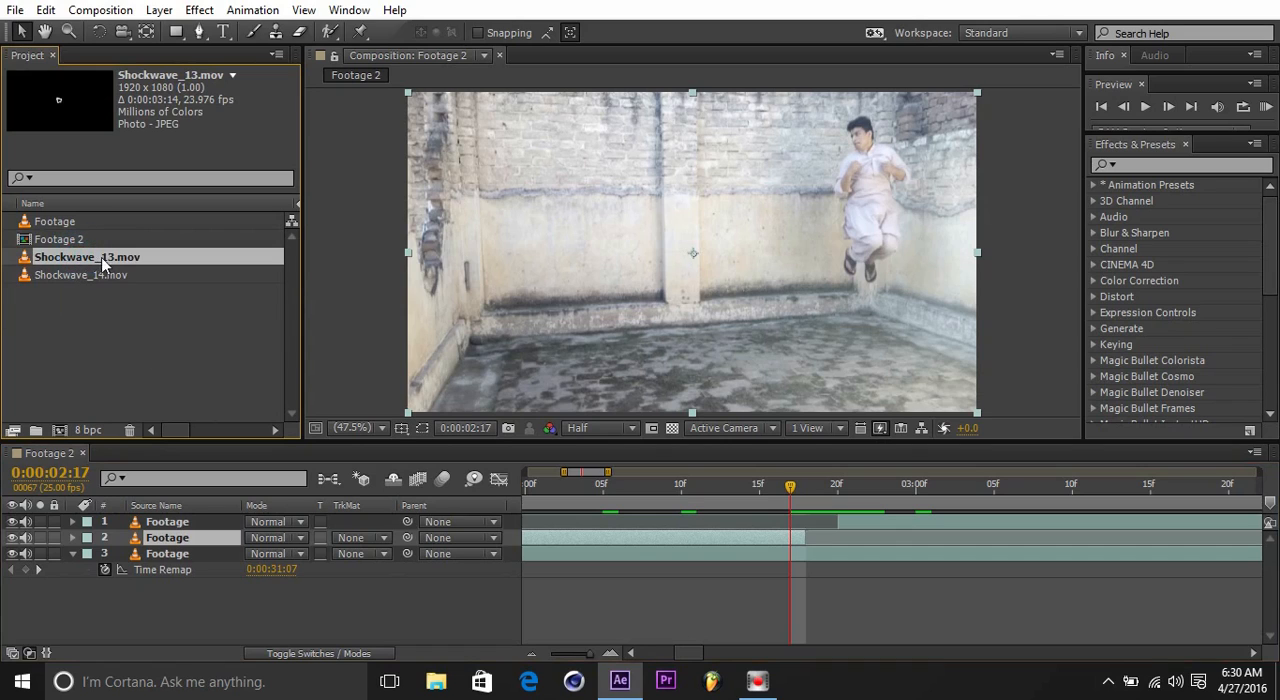
pyautogui.click(88, 274)
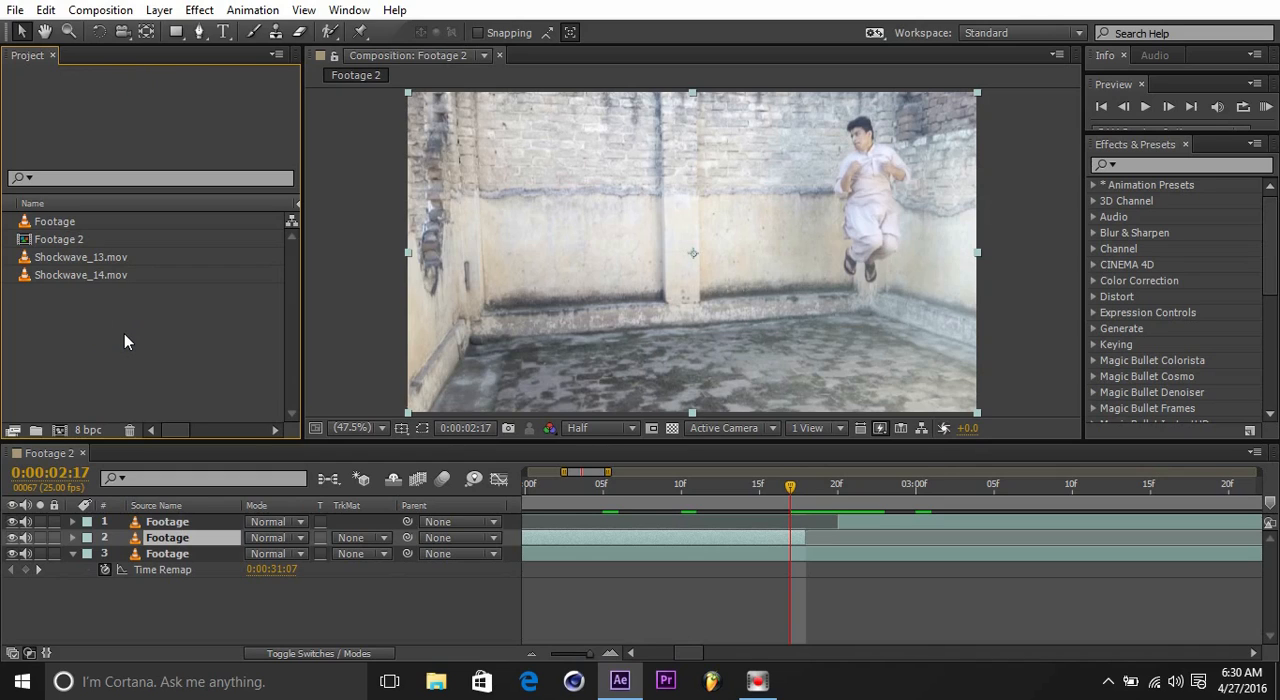
pyautogui.moveTo(64, 300)
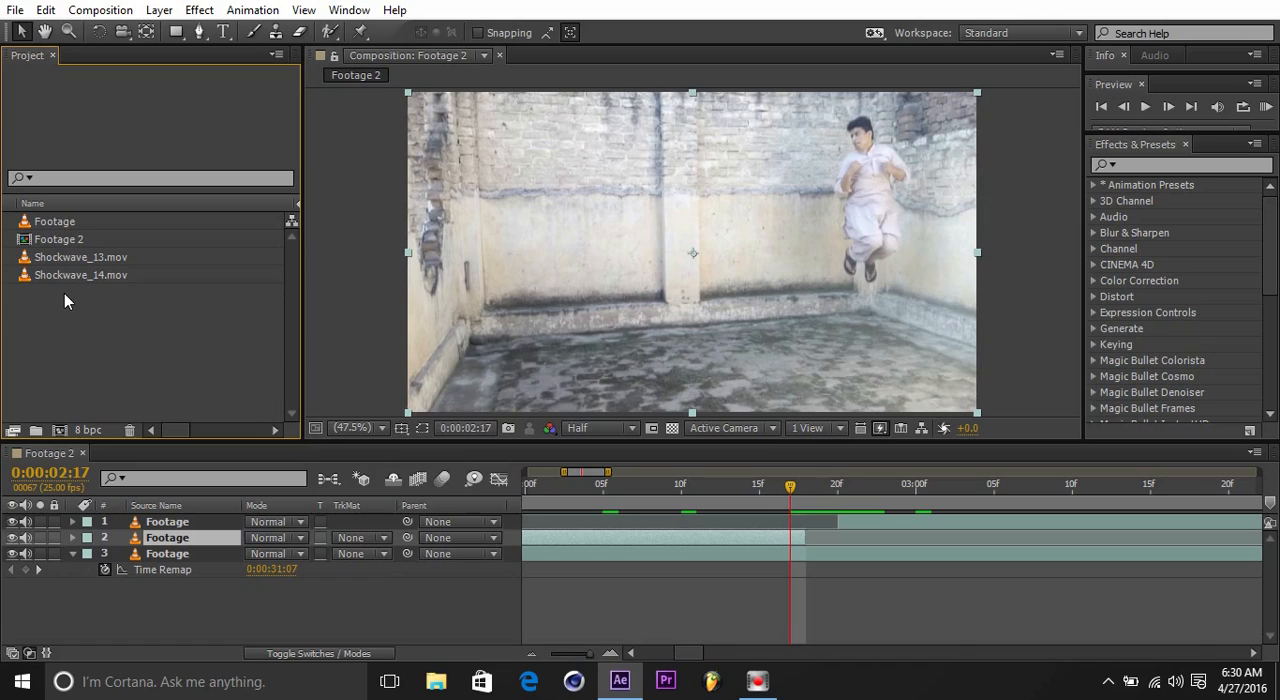
pyautogui.moveTo(68, 262)
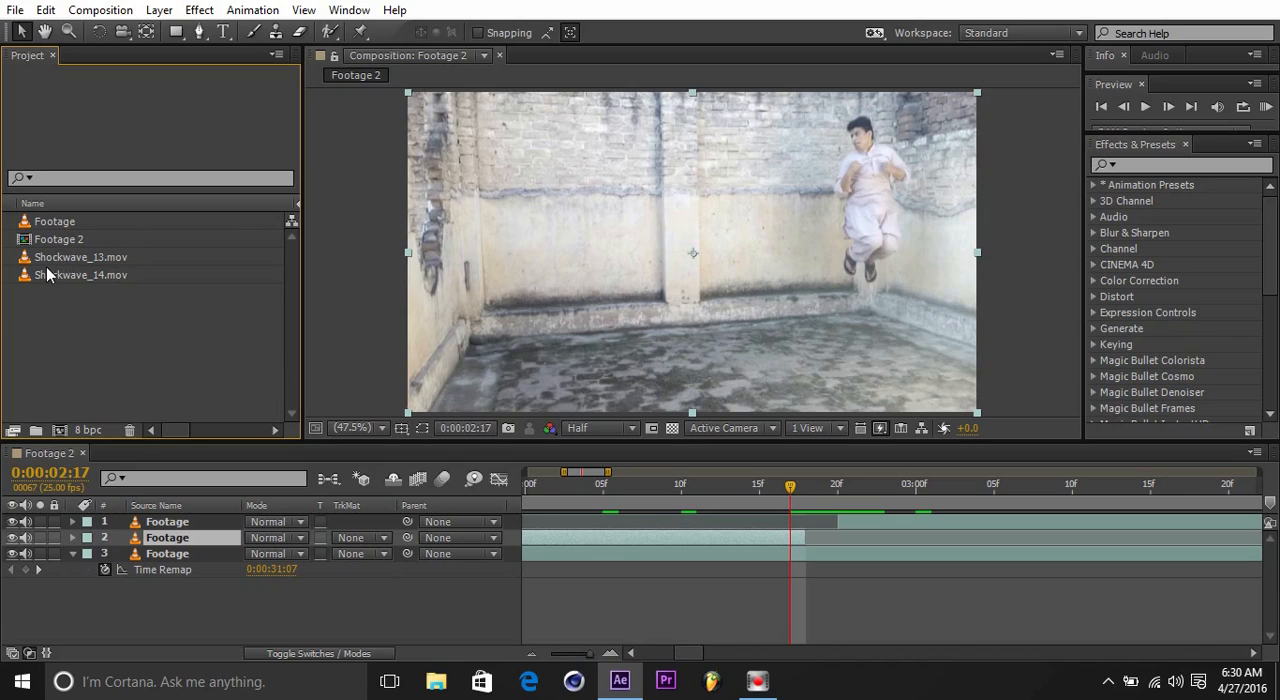
pyautogui.moveTo(70, 262)
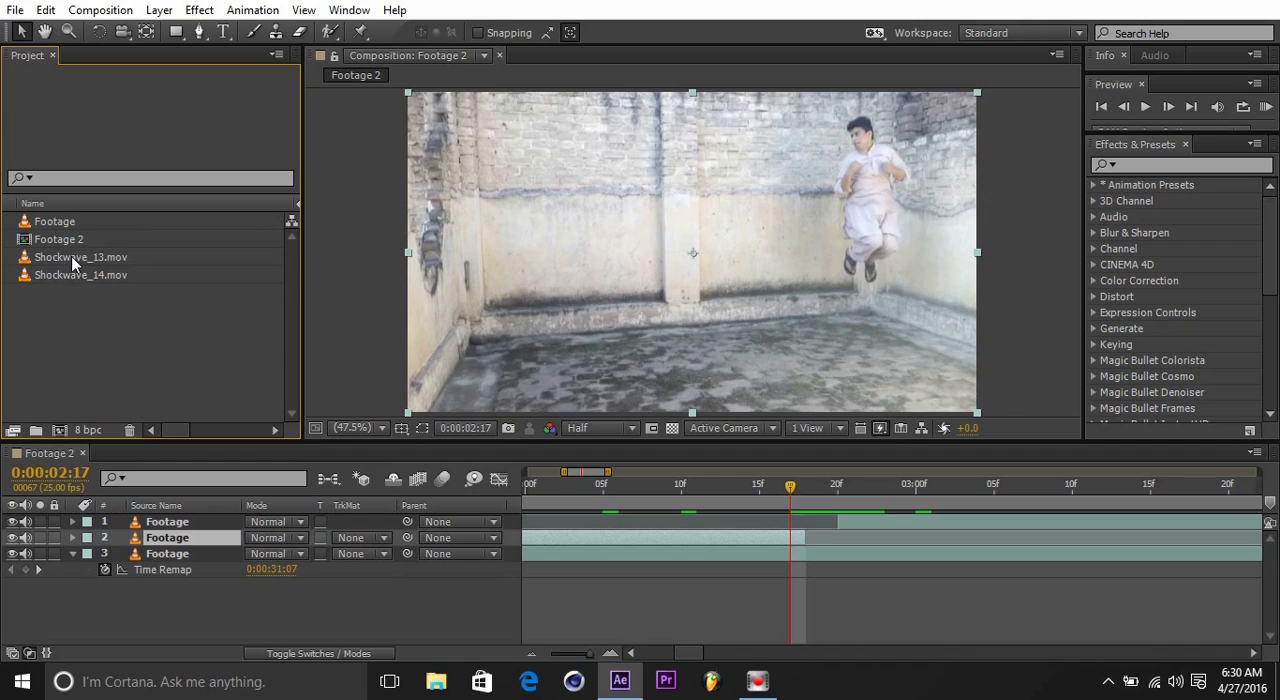
pyautogui.click(88, 256)
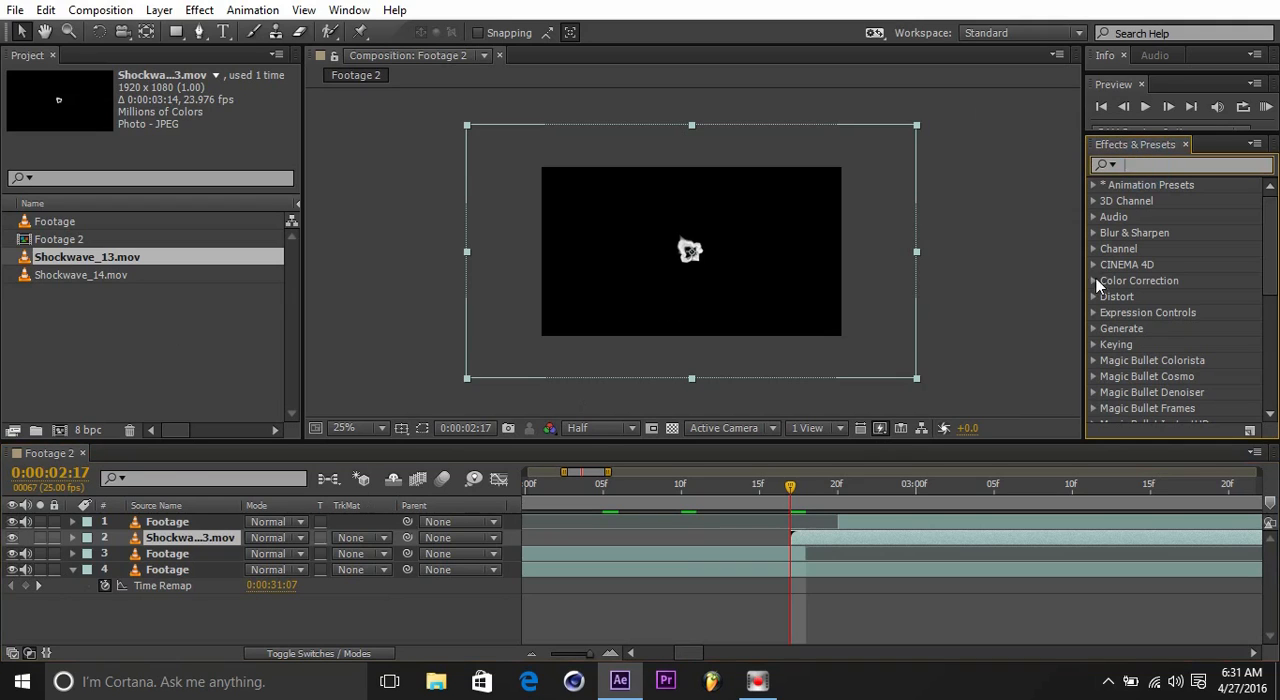
# Apply Invert to Shockwave_13 and set its blending mode to Multiply, with 45% scale and time remapping.
pyautogui.write('invert')
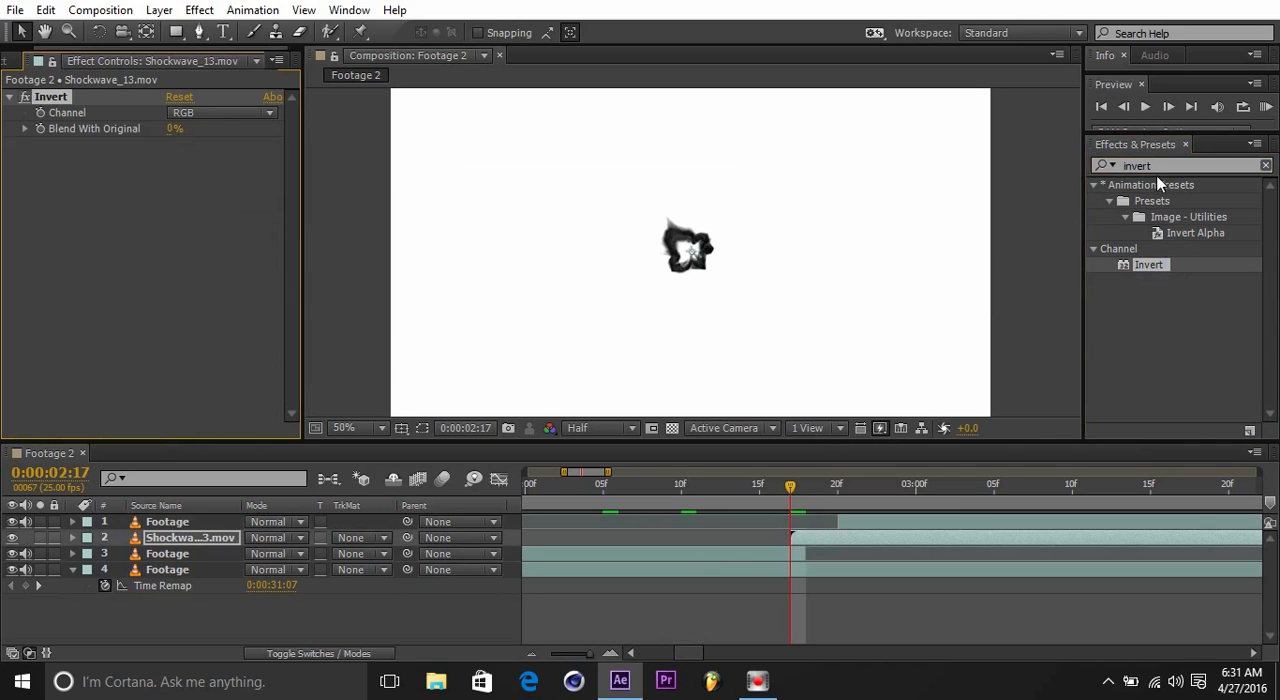
pyautogui.moveTo(824, 544)
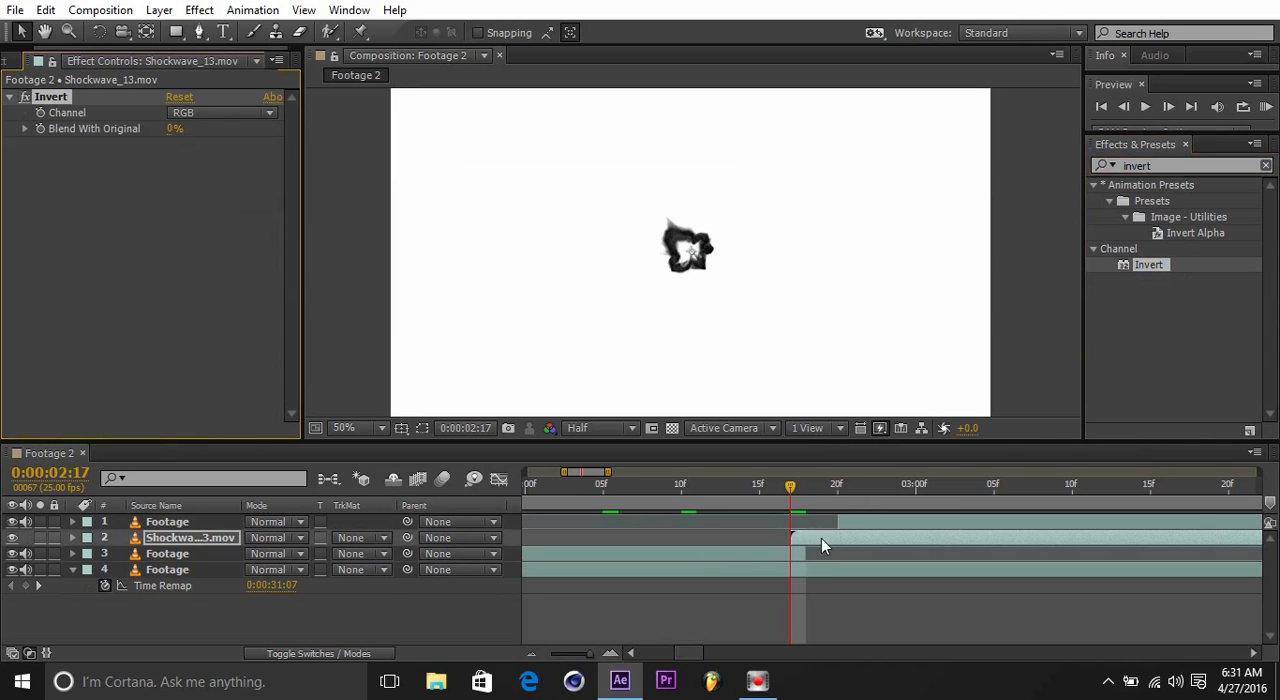
pyautogui.click(276, 536)
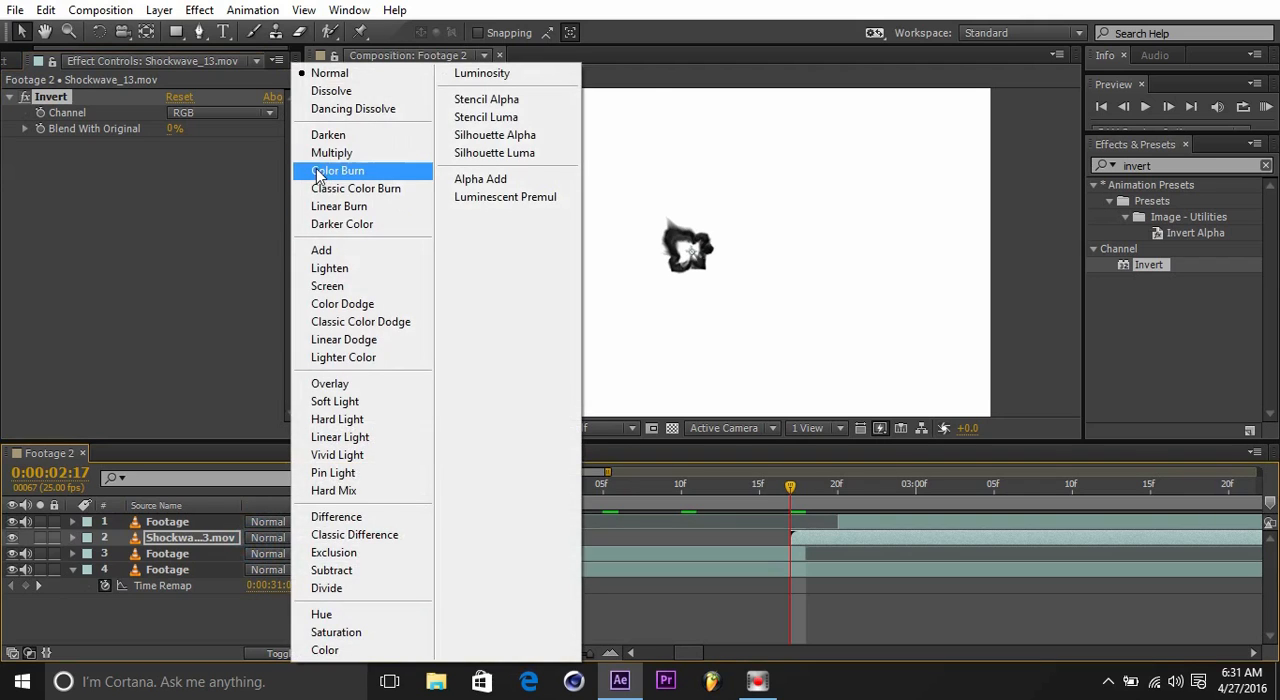
pyautogui.click(332, 152)
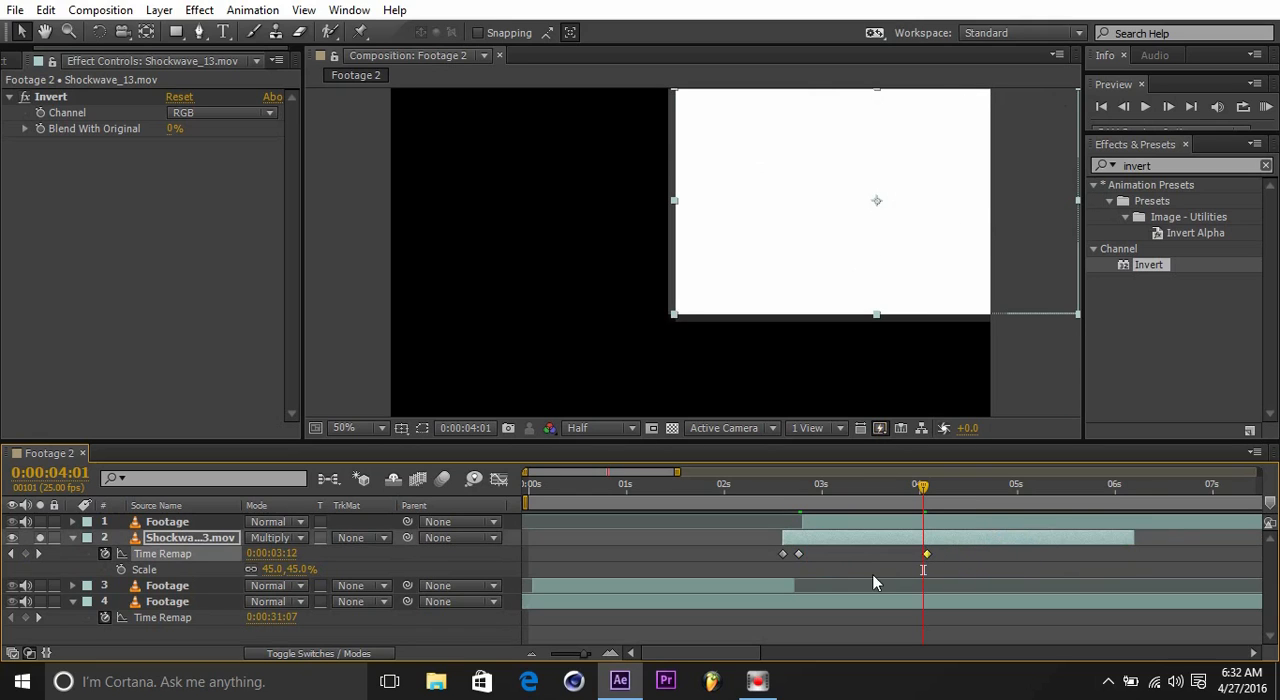
# Check the smoke around the jump and move Shockwave_13 to the top of the layer stack.
pyautogui.click(780, 490)
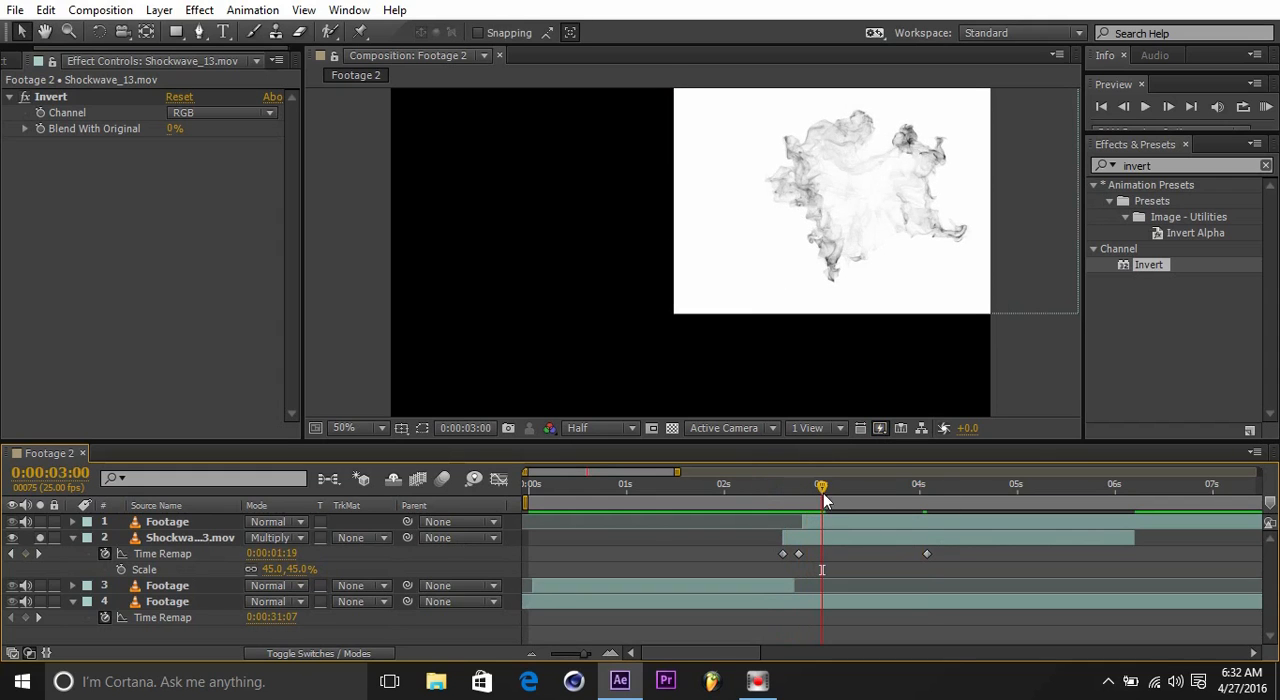
pyautogui.moveTo(820, 484); pyautogui.dragTo(800, 484)
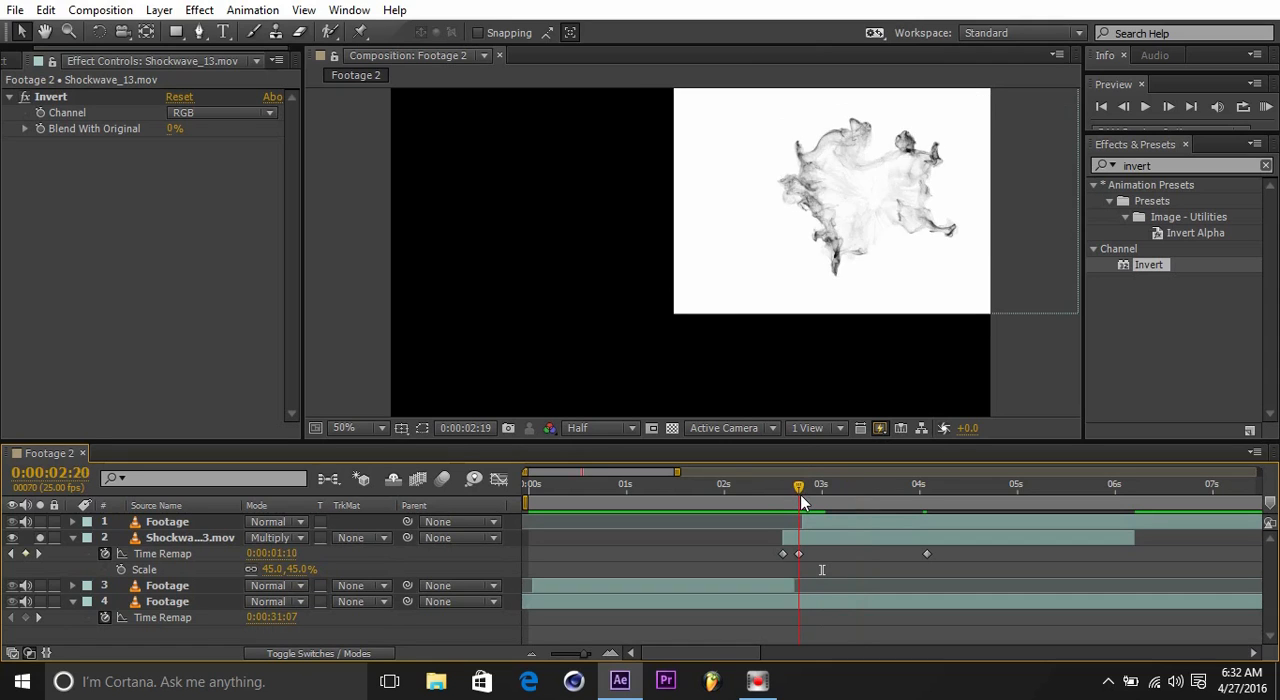
pyautogui.moveTo(798, 484); pyautogui.dragTo(818, 484)
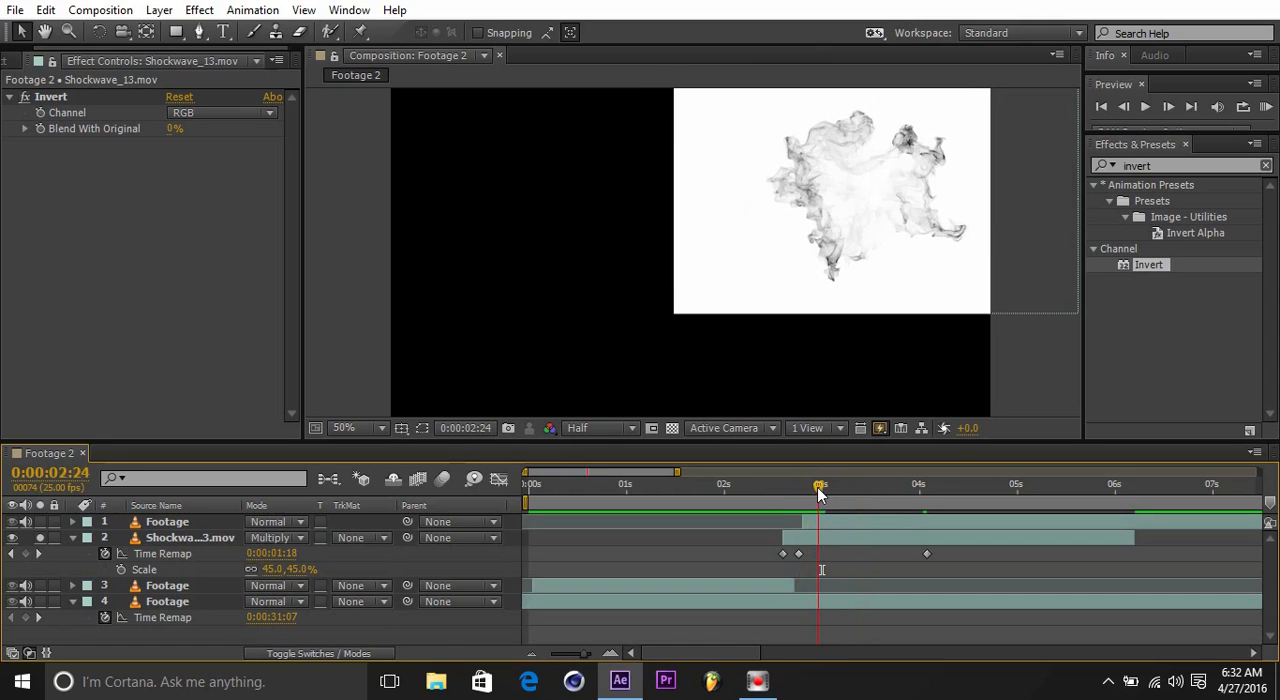
pyautogui.moveTo(820, 486); pyautogui.dragTo(788, 486)
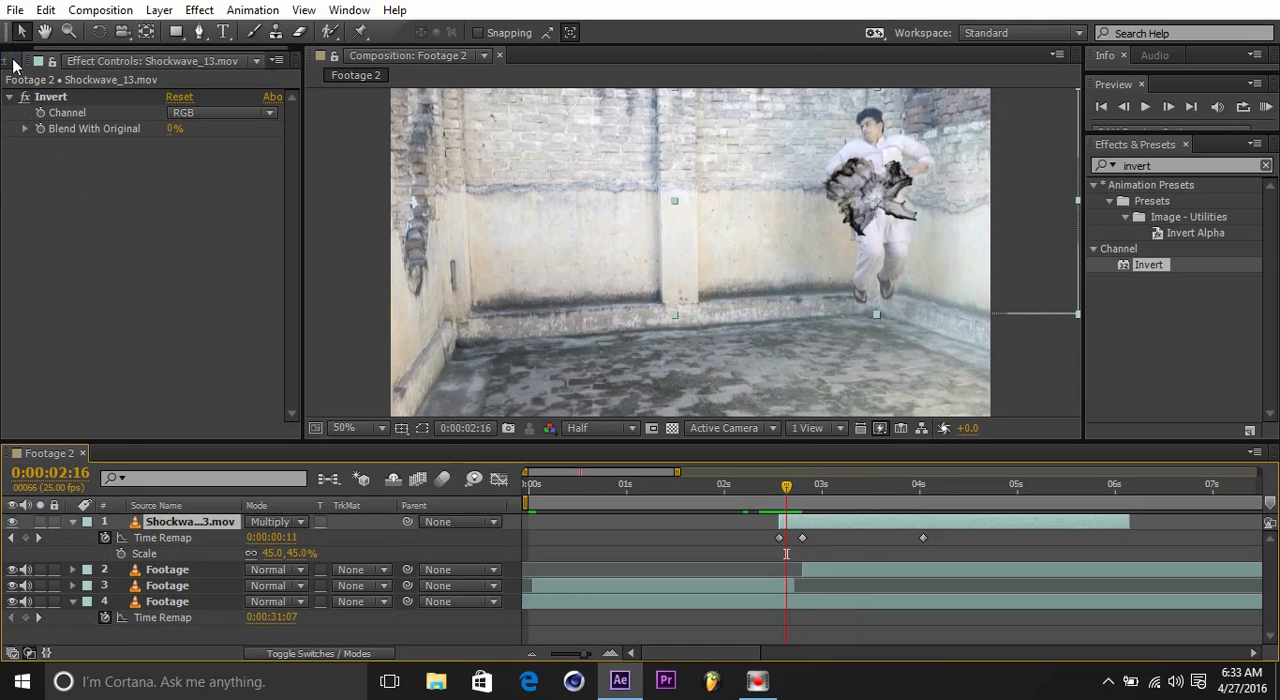
# Add Shockwave_14 inverted at 60% scale with Multiply blending, plus a duplicate of Shockwave_13.
pyautogui.click(28, 60)
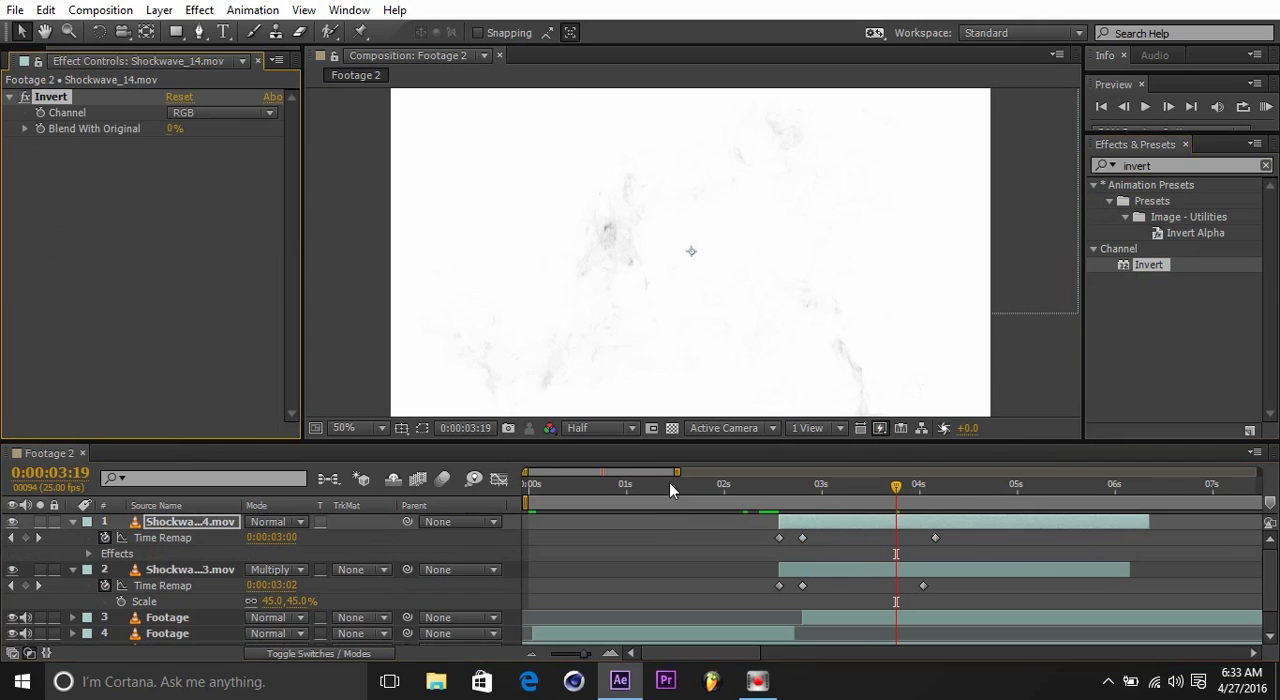
pyautogui.click(276, 568)
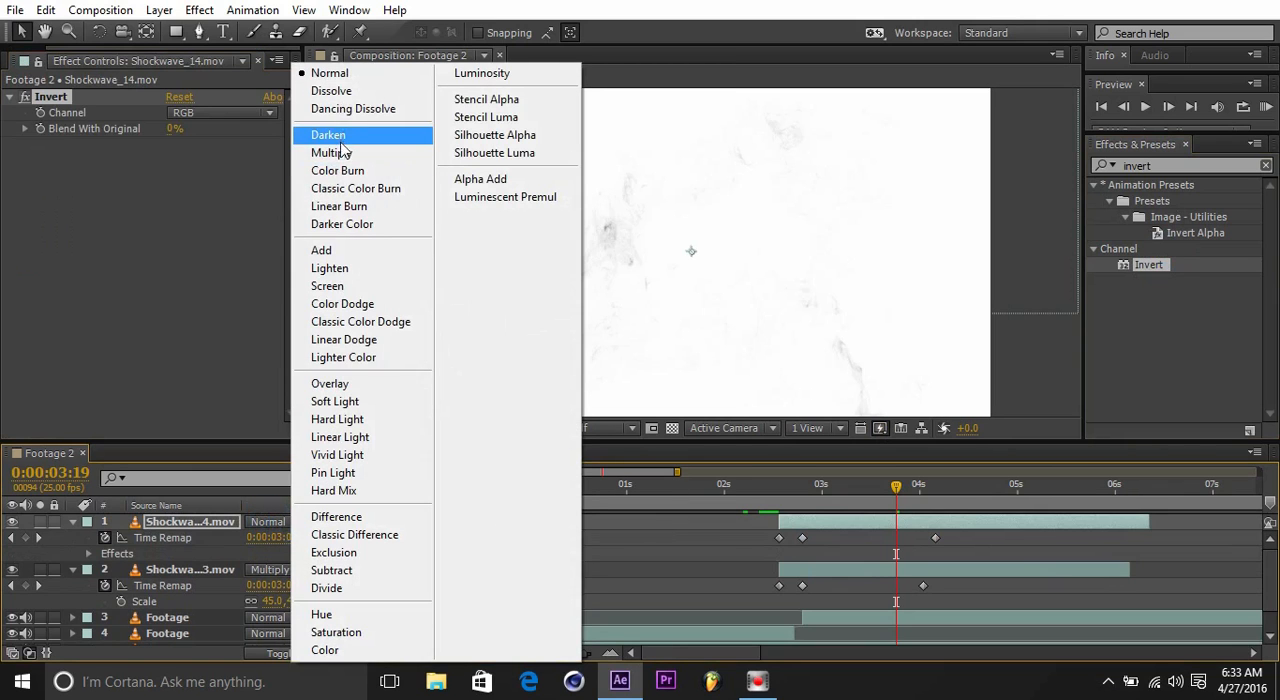
pyautogui.click(330, 152)
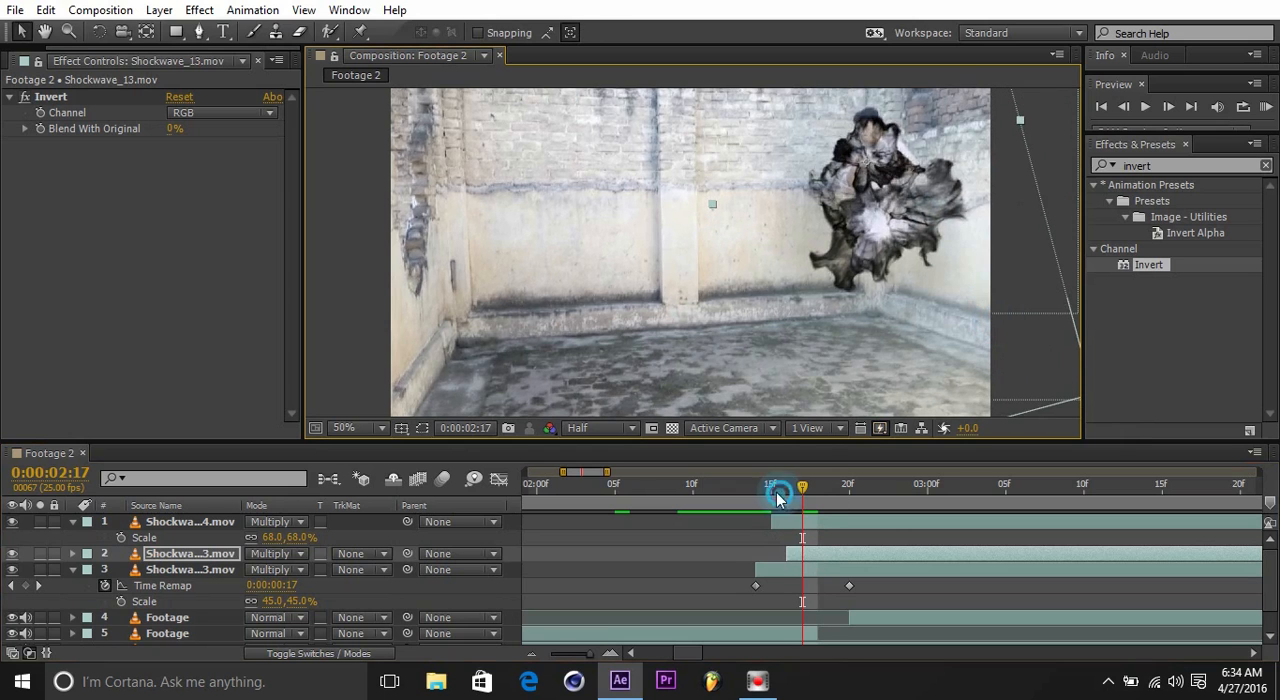
# Retime the smoke layers around the jump and select the three Shockwave layers for pre-composing.
pyautogui.moveTo(802, 490); pyautogui.dragTo(740, 490)
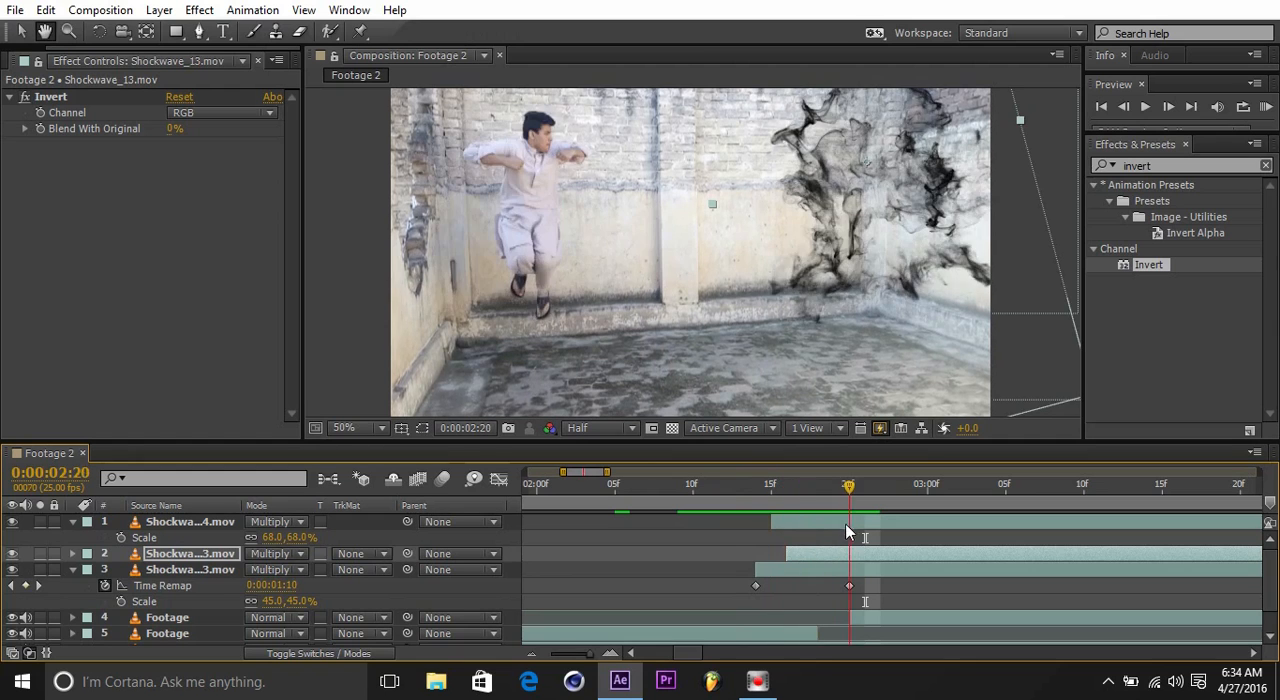
pyautogui.moveTo(848, 484); pyautogui.dragTo(788, 484)
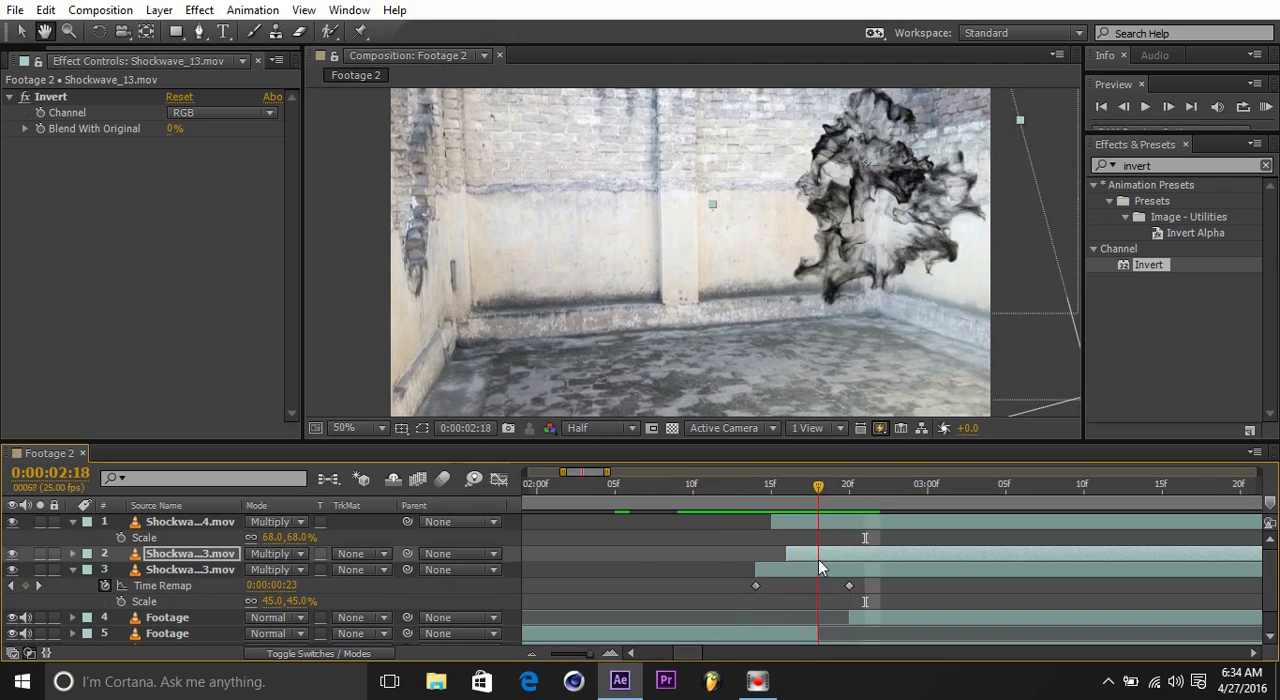
pyautogui.click(72, 522)
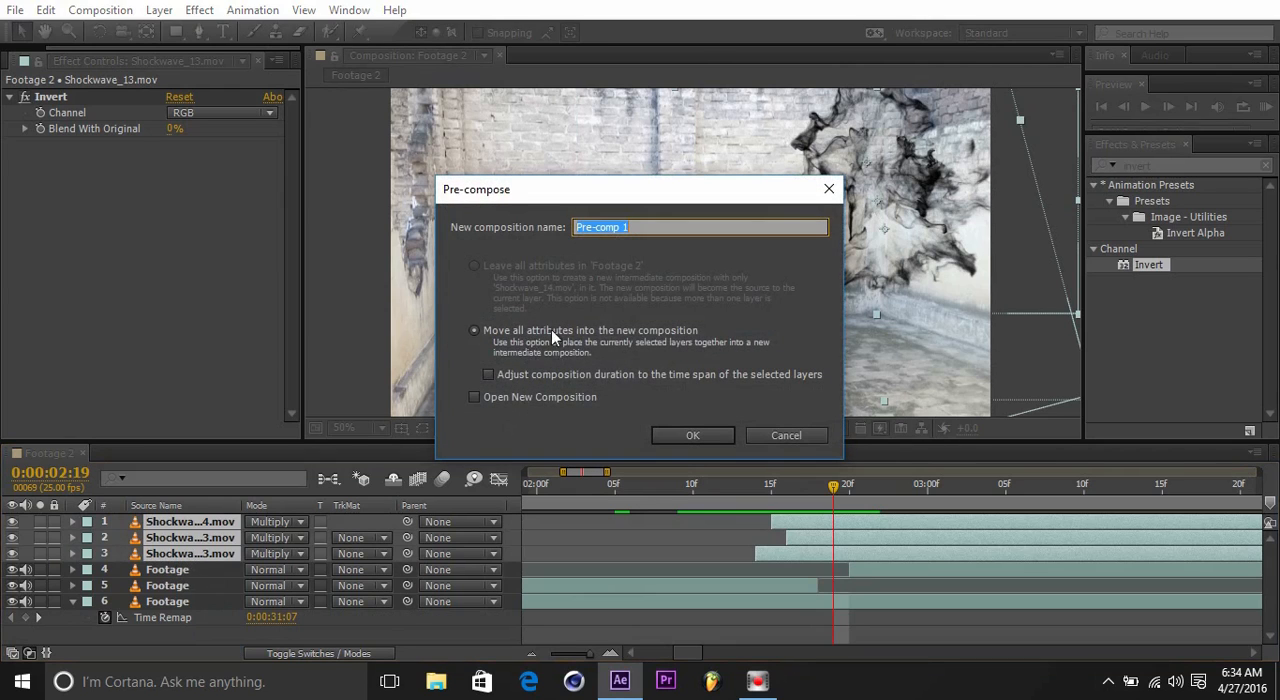
# Create the pre-comp named 'shockwave', set it to Multiply and preview the smoke at the jump.
pyautogui.write('shockwave')
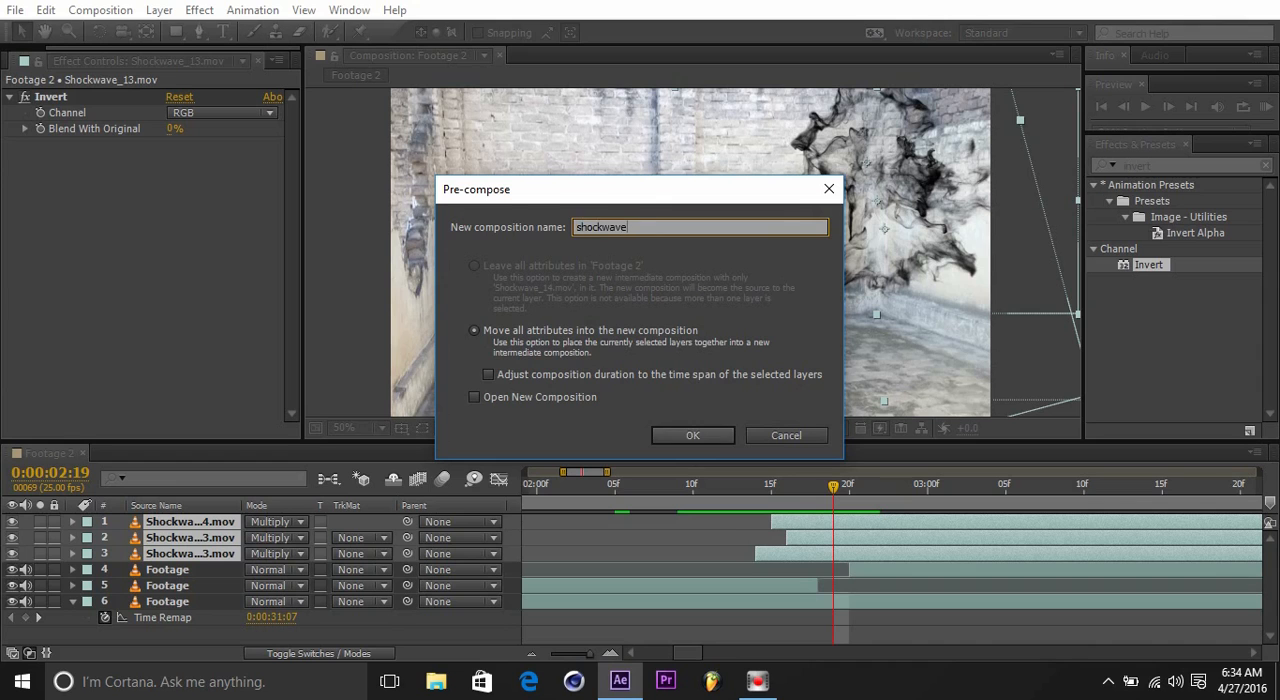
pyautogui.click(692, 436)
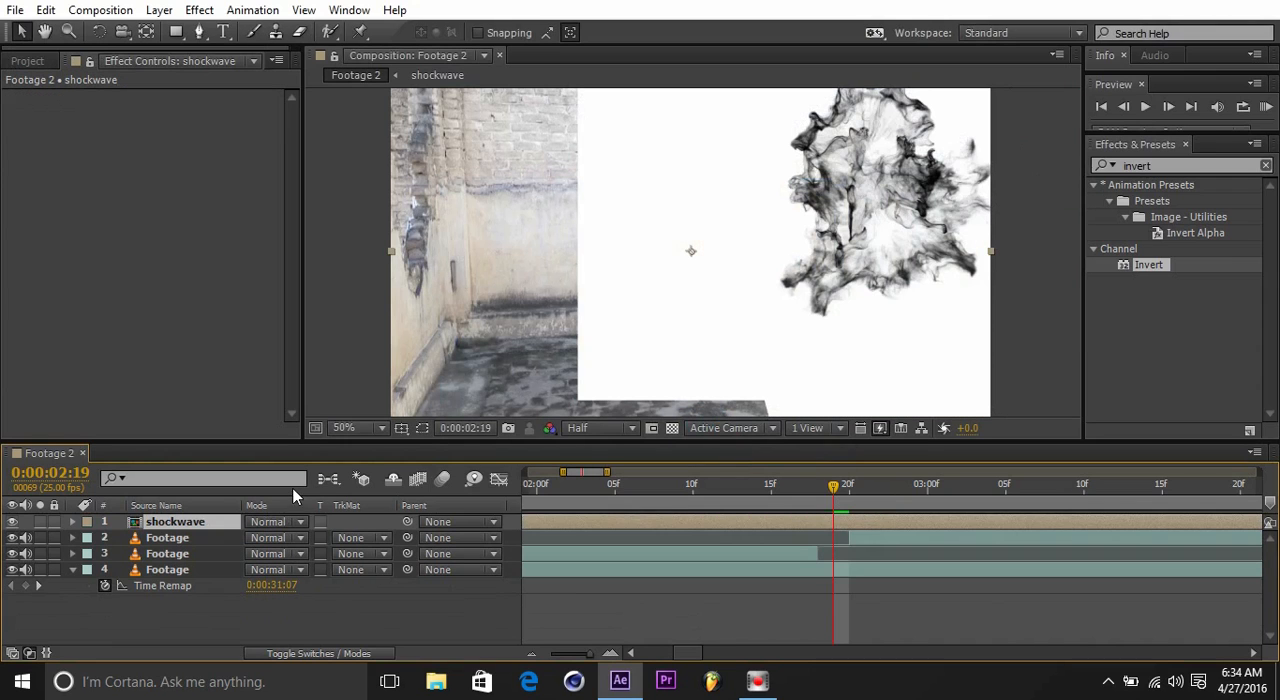
pyautogui.click(270, 520)
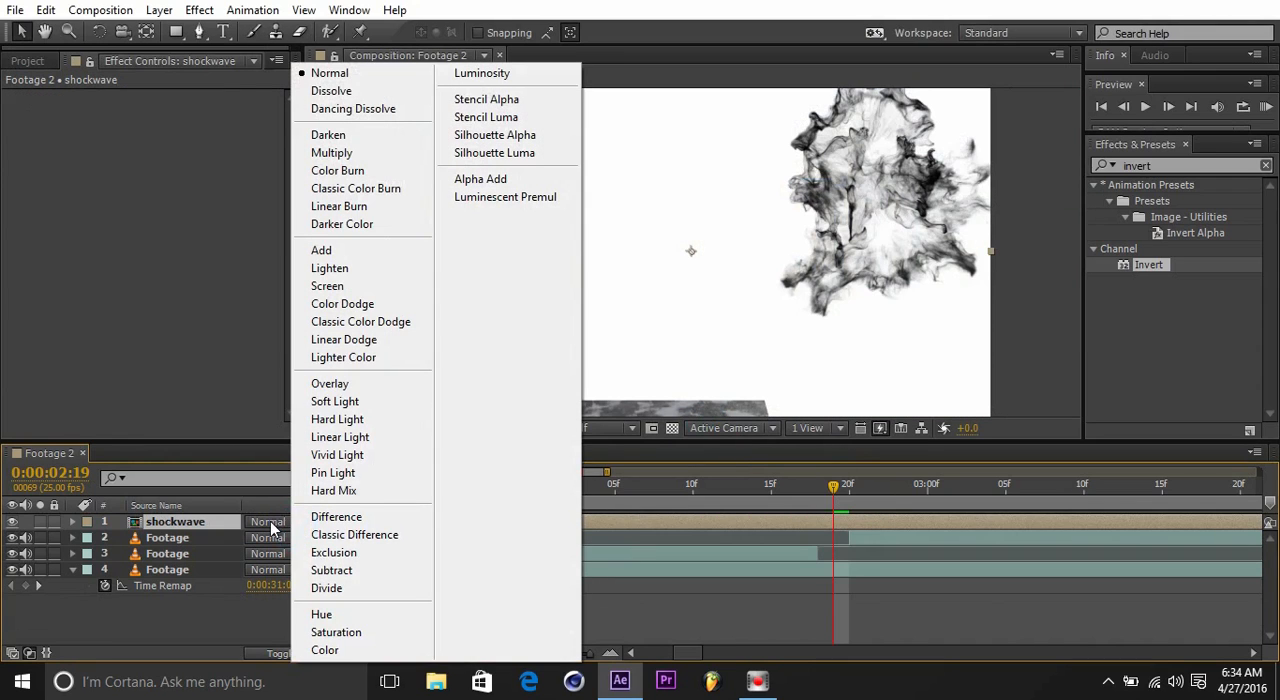
pyautogui.click(332, 152)
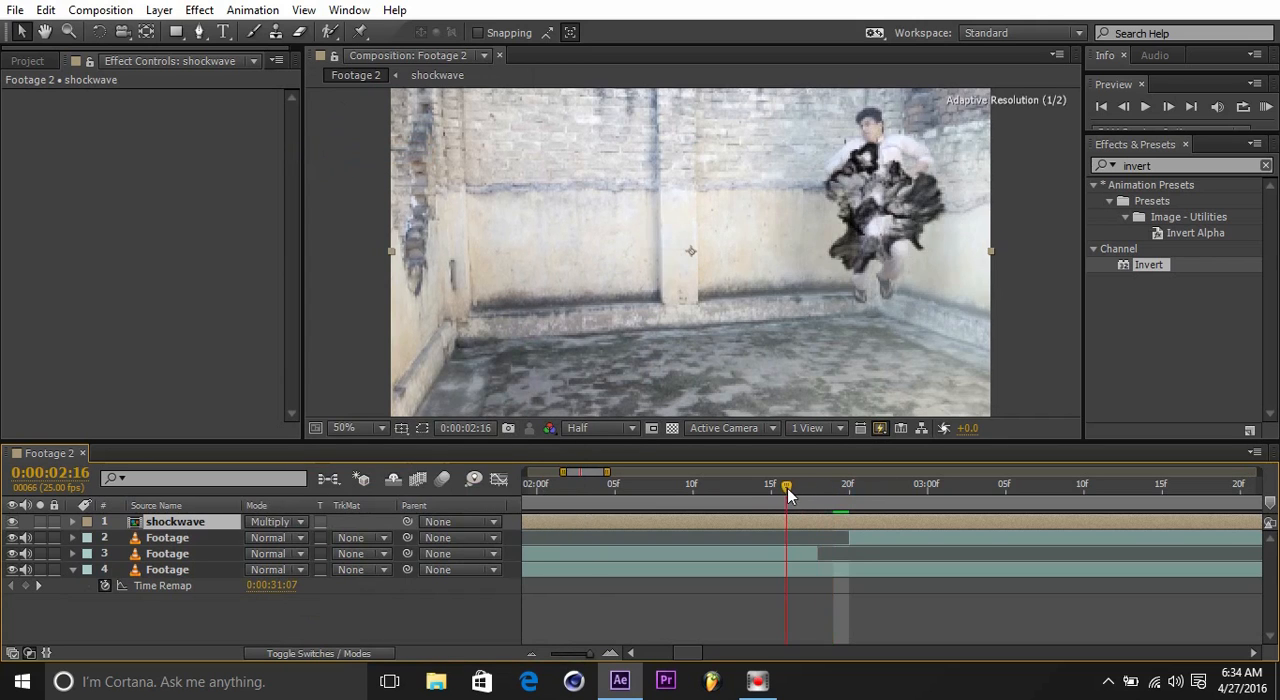
pyautogui.moveTo(788, 490); pyautogui.dragTo(740, 490)
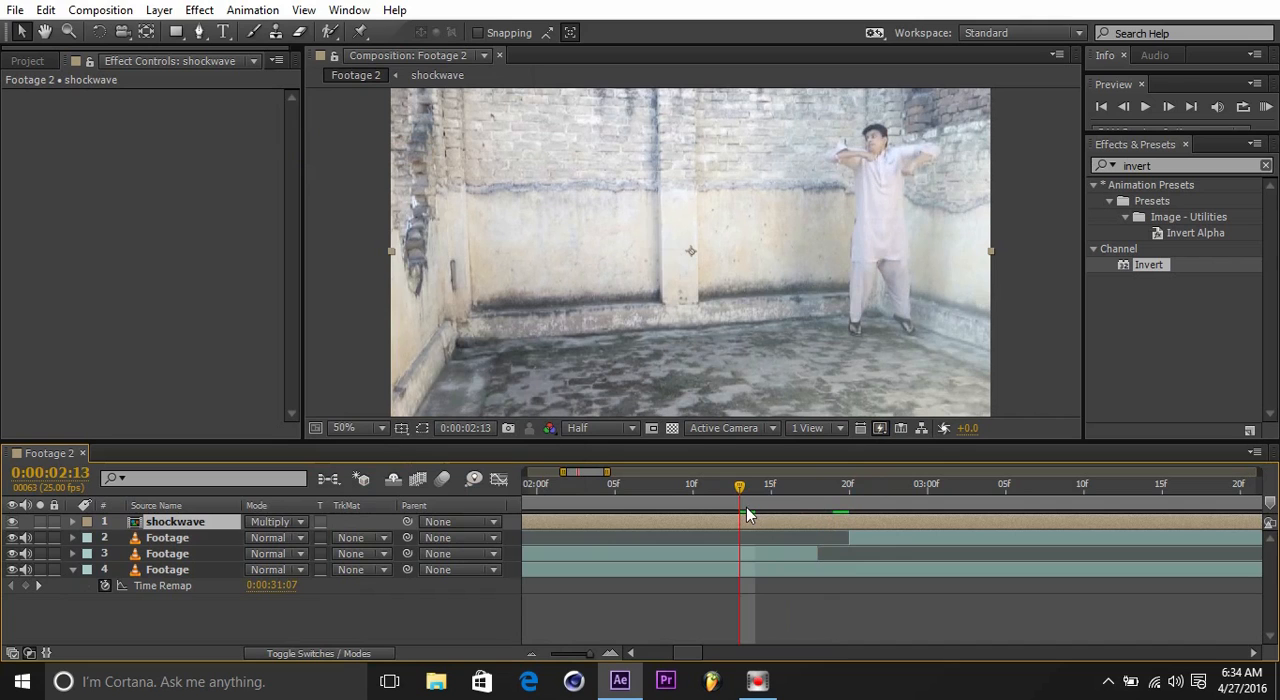
pyautogui.moveTo(768, 504)
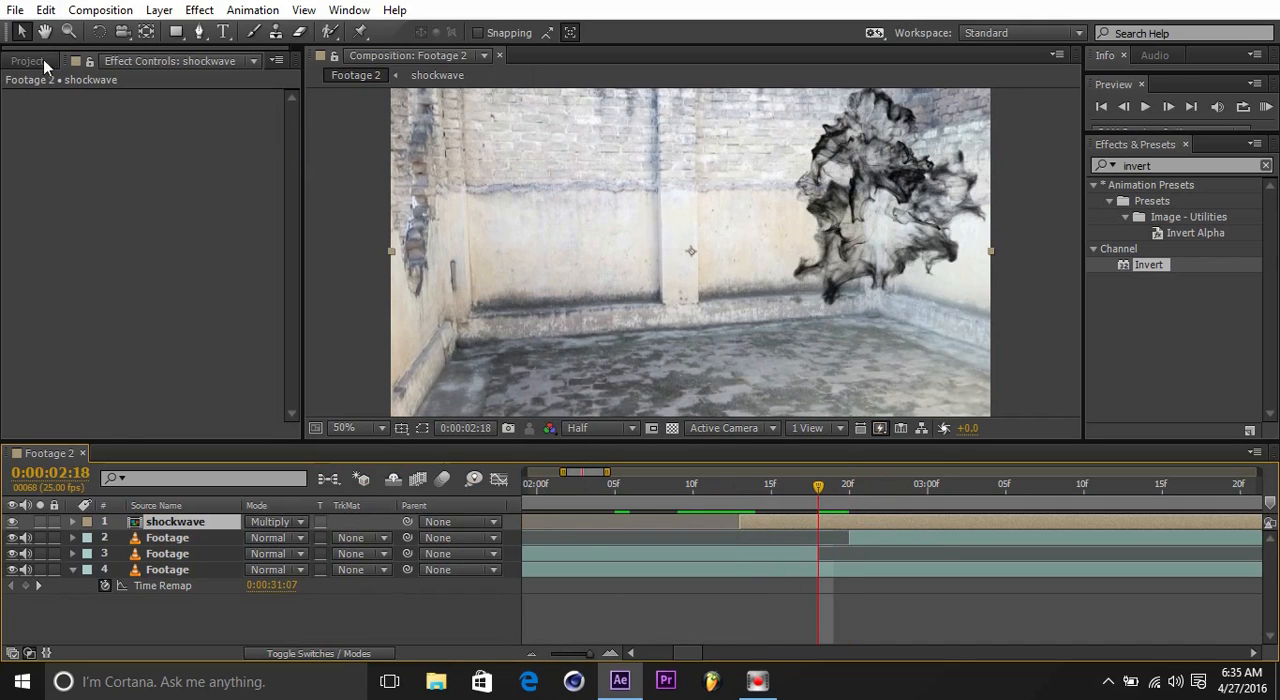
# Duplicate the shockwave comp as shockwave 2 in the Project panel, preview it, and return to Footage 2.
pyautogui.click(28, 60)
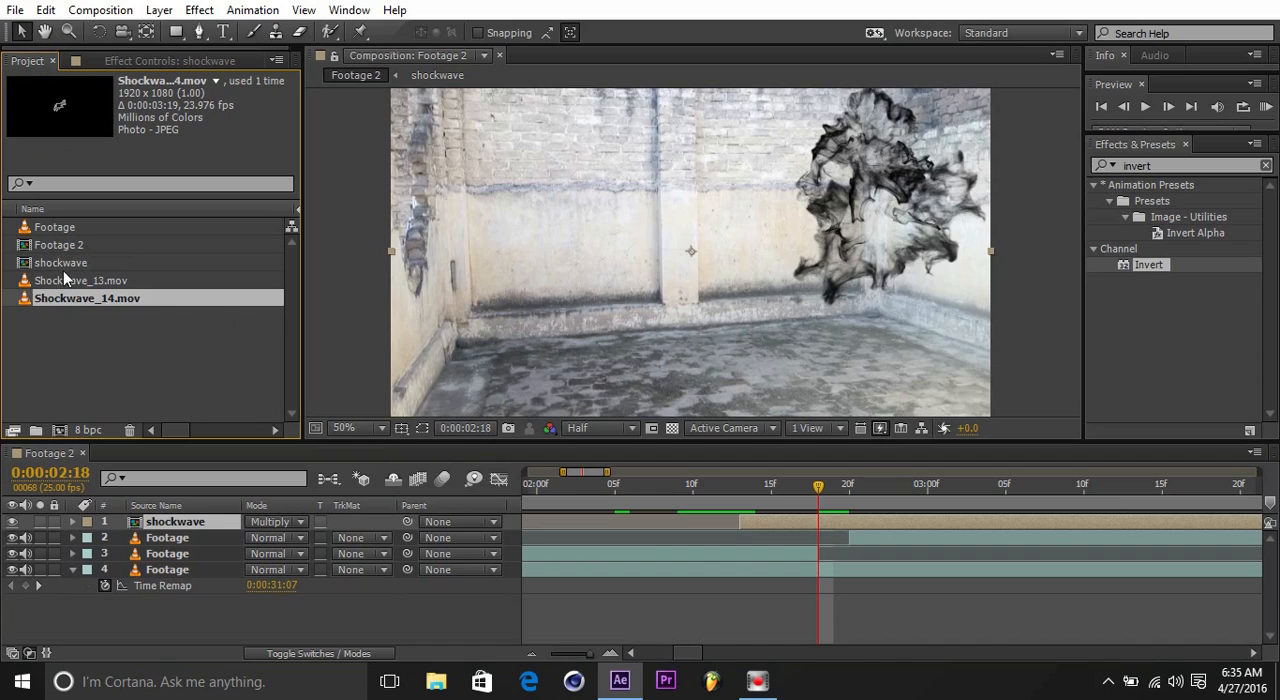
pyautogui.click(64, 262)
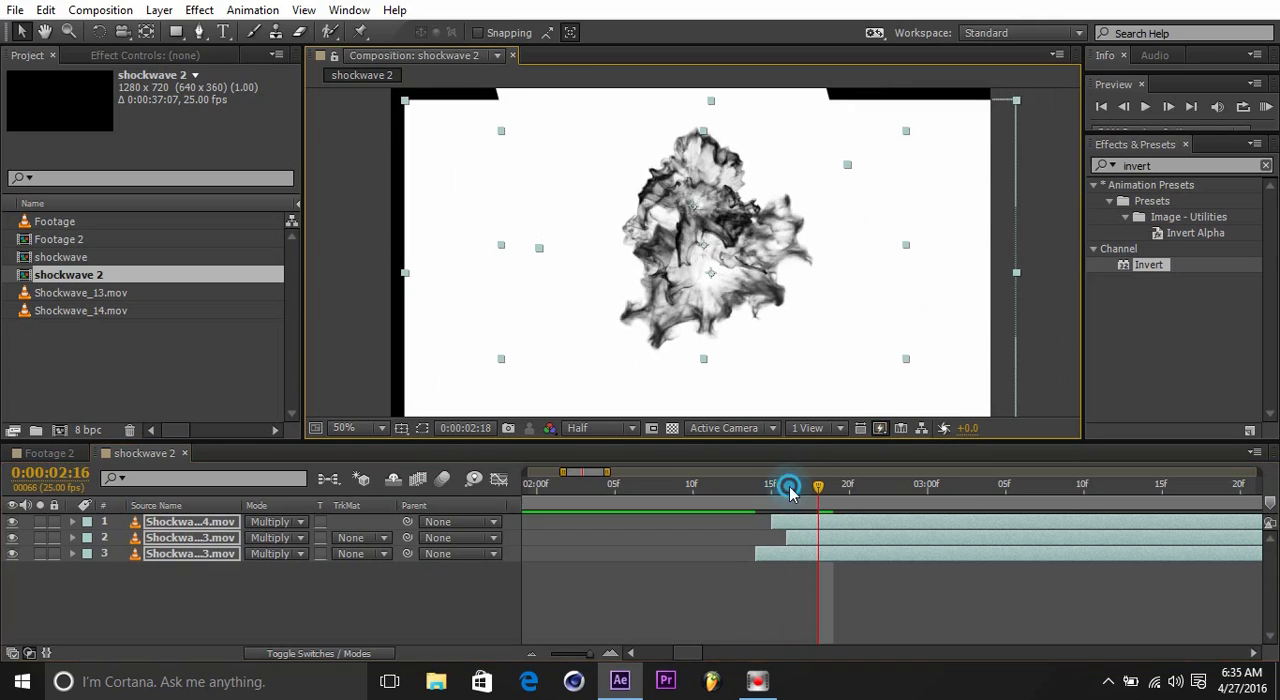
pyautogui.moveTo(788, 488); pyautogui.dragTo(848, 488)
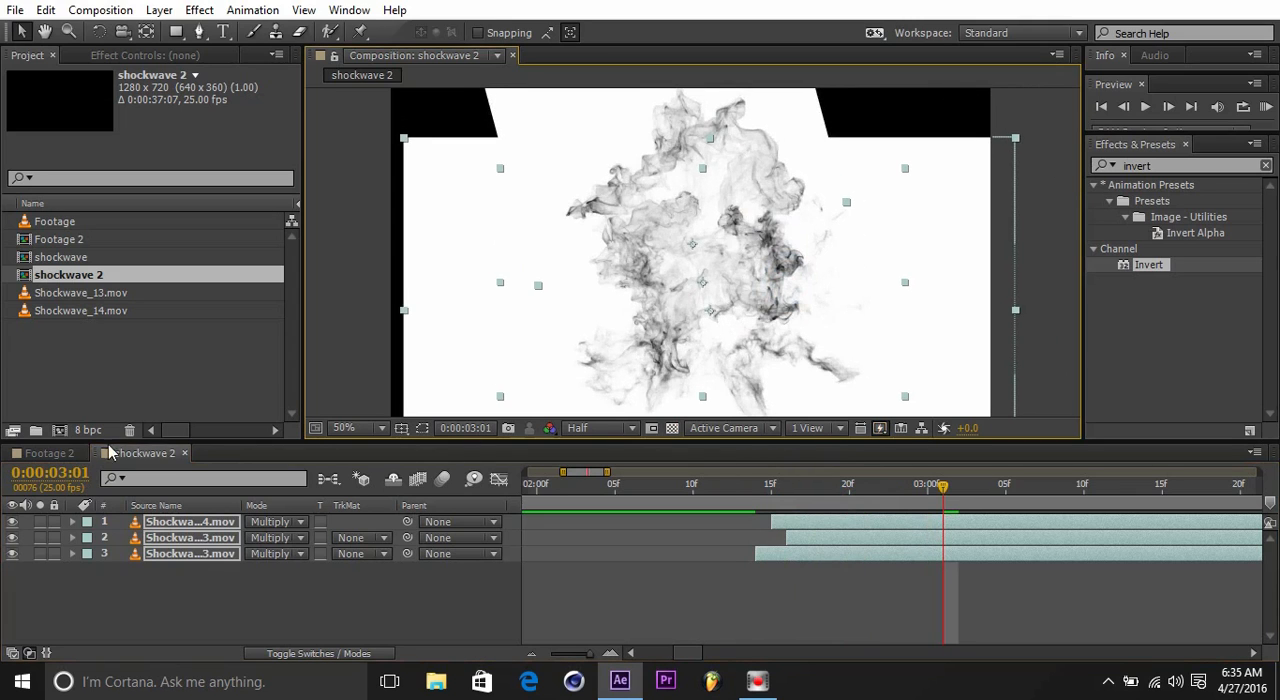
pyautogui.click(48, 452)
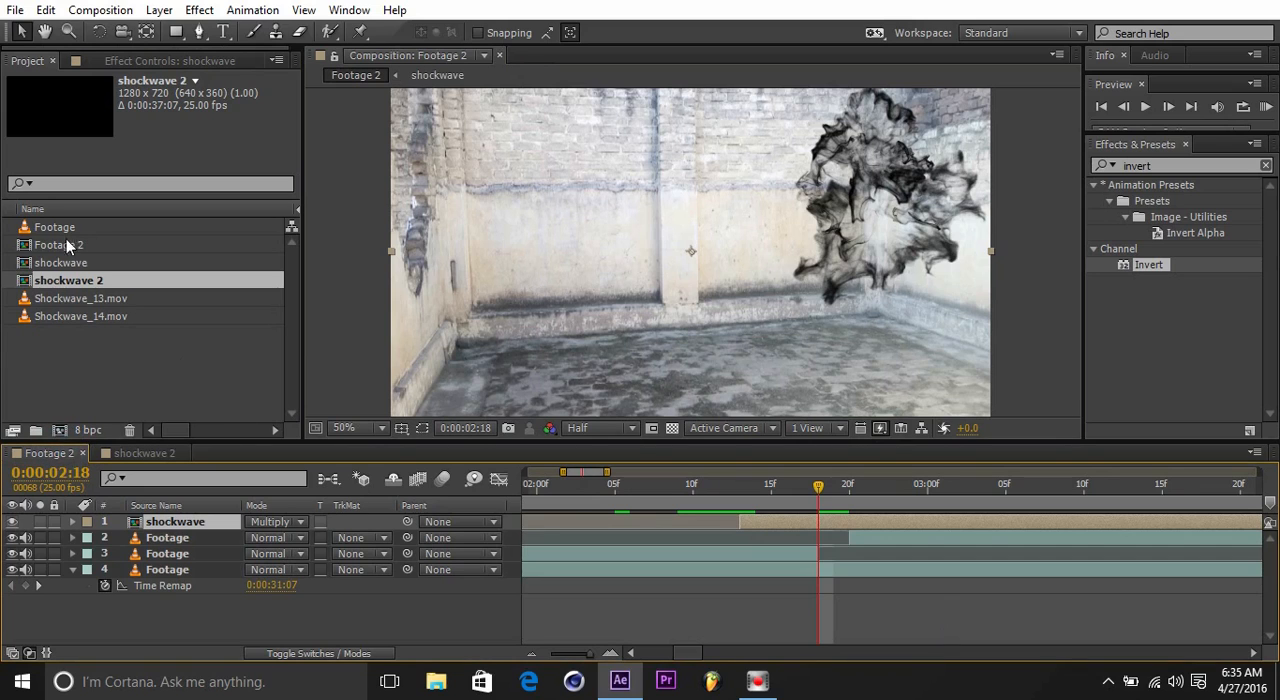
pyautogui.moveTo(118, 288)
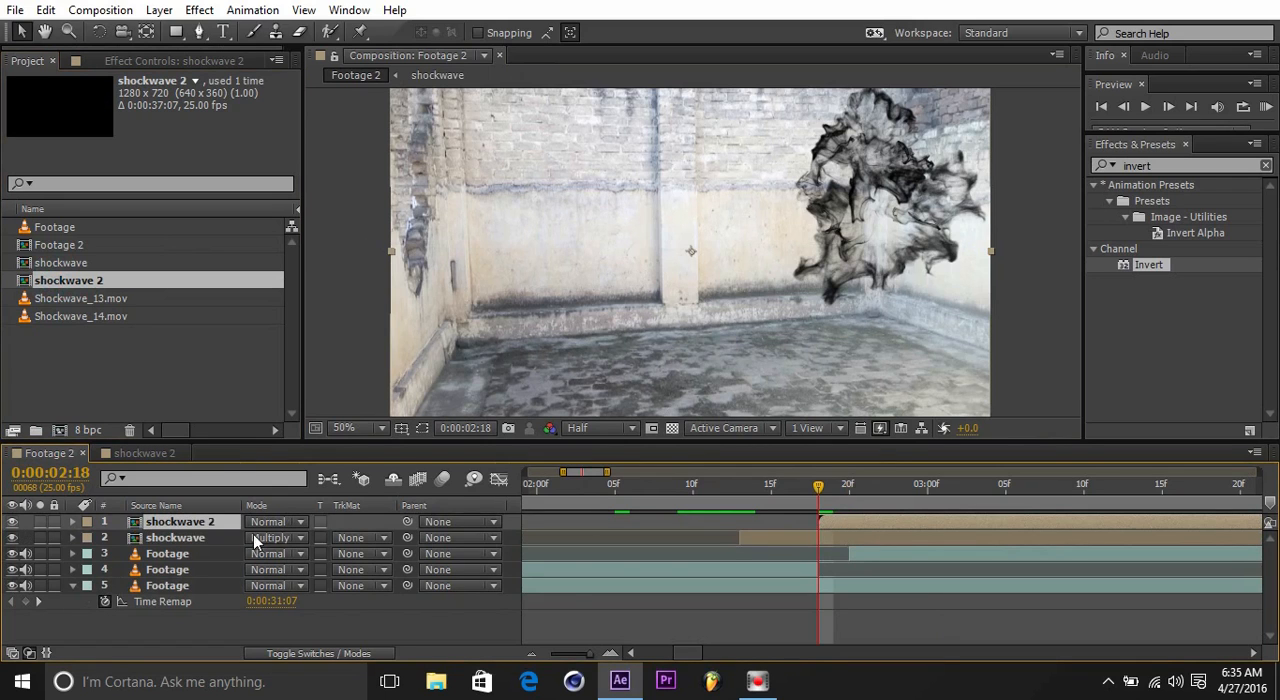
# Set shockwave 2 to Multiply blending and enter its pre-comp to arrange the inverted clips.
pyautogui.click(276, 536)
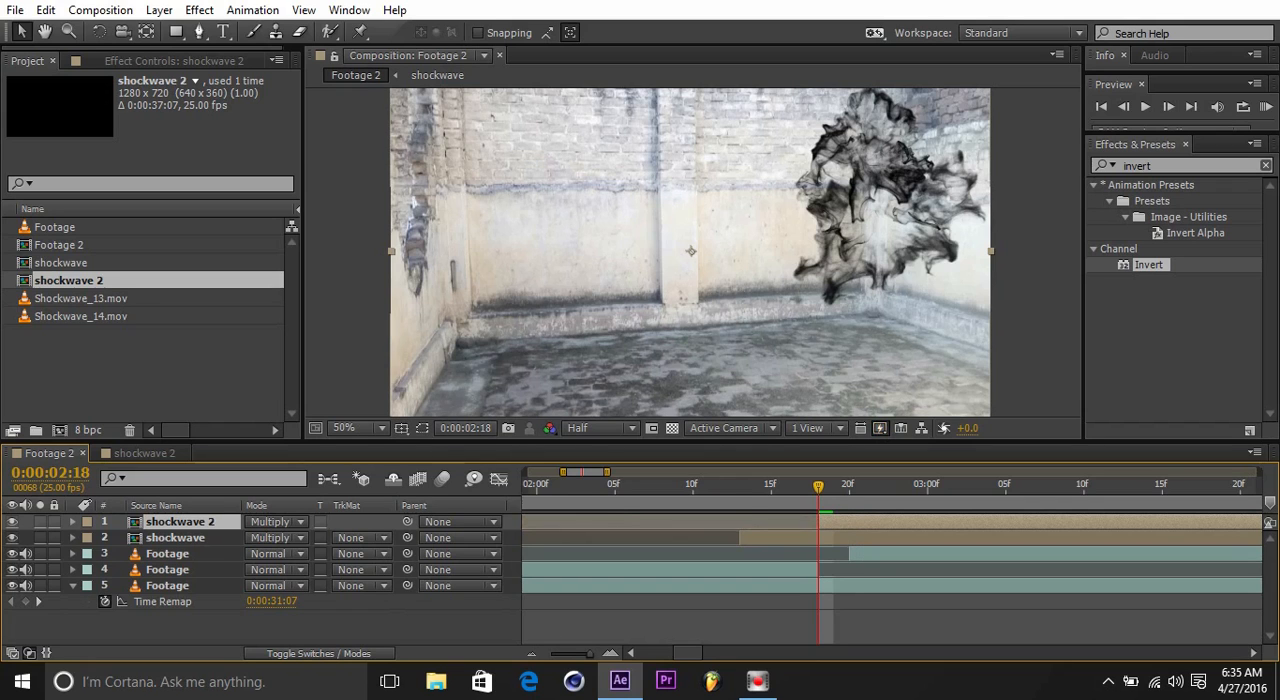
pyautogui.click(848, 484)
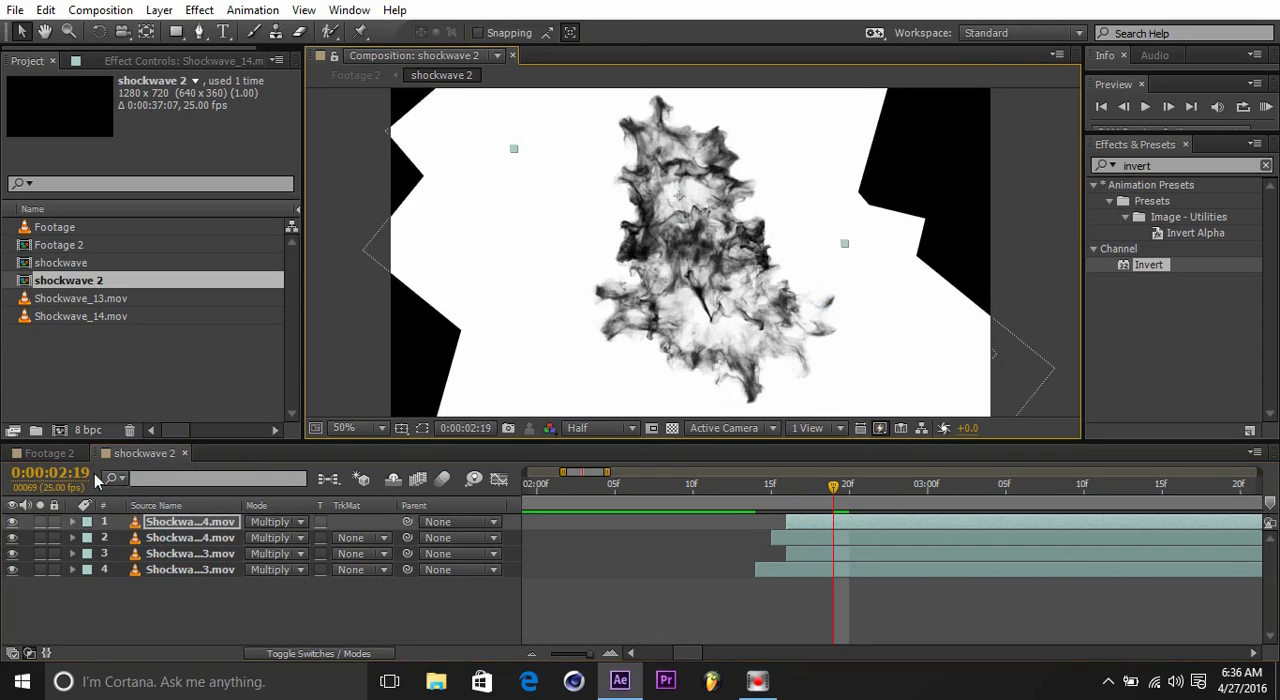
# Return to the Footage 2 composition and select the fourth Footage layer.
pyautogui.click(48, 452)
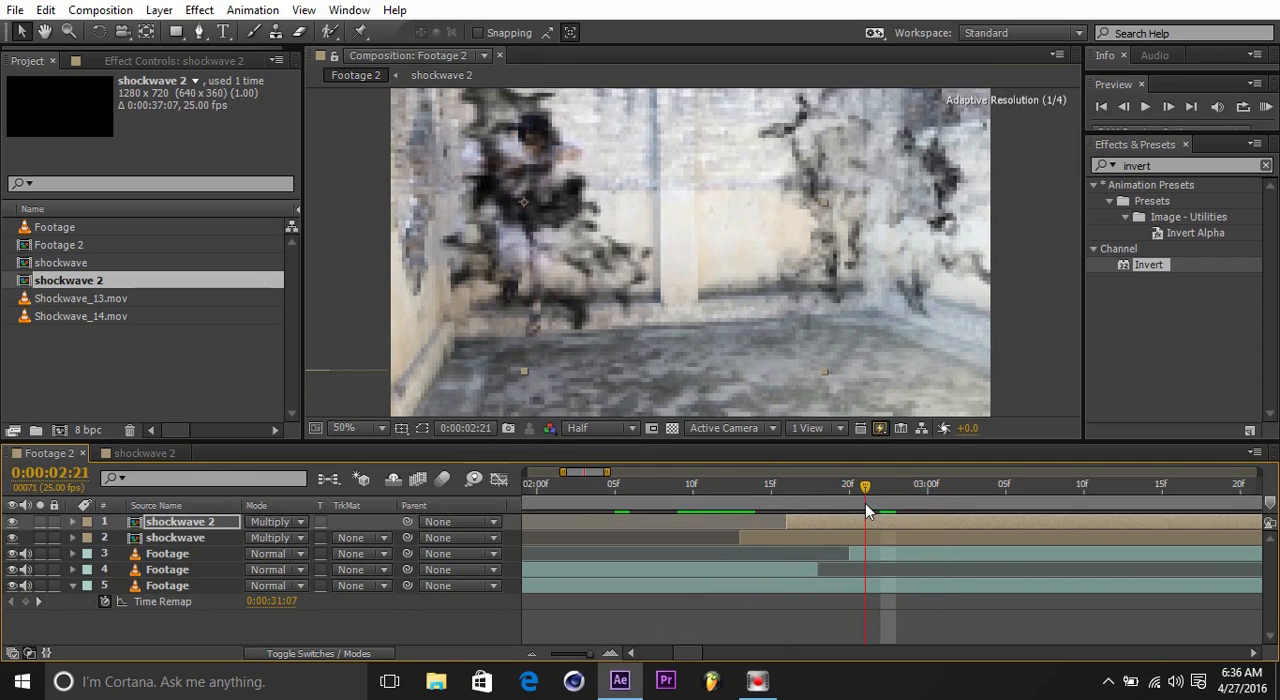
pyautogui.click(780, 484)
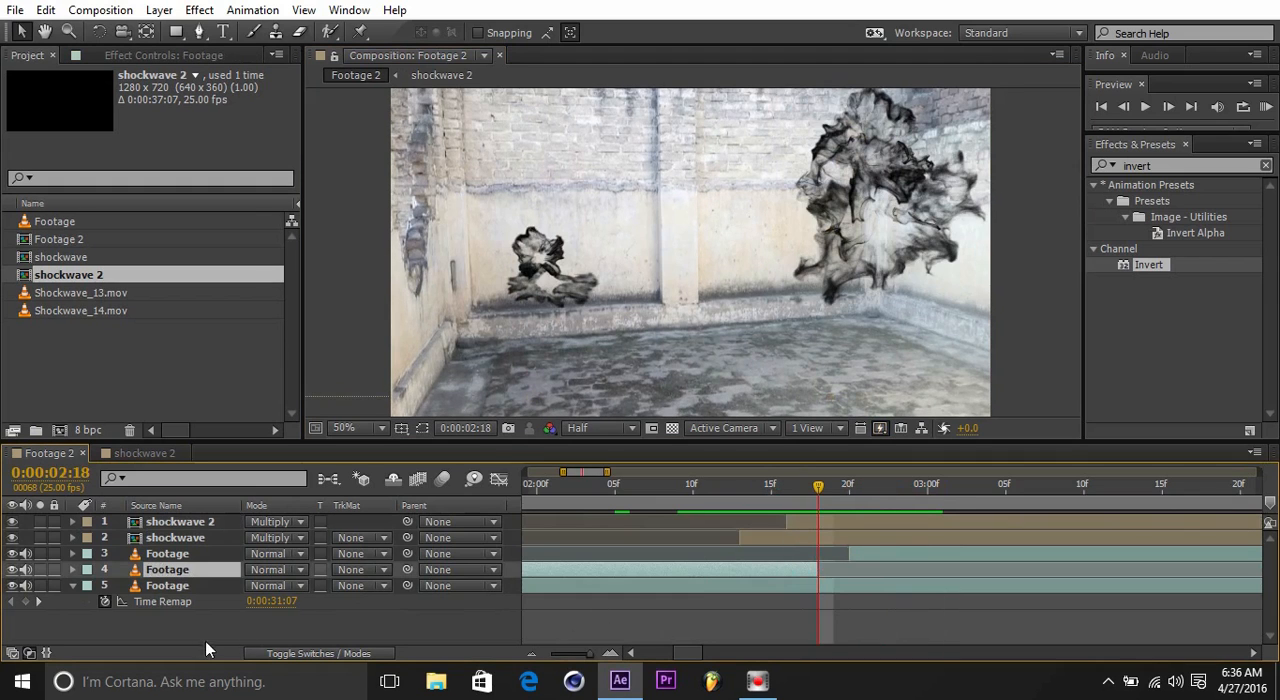
# Keyframe the lower Footage layer's opacity from full to 0% over a few frames and preview the fade.
pyautogui.click(72, 568)
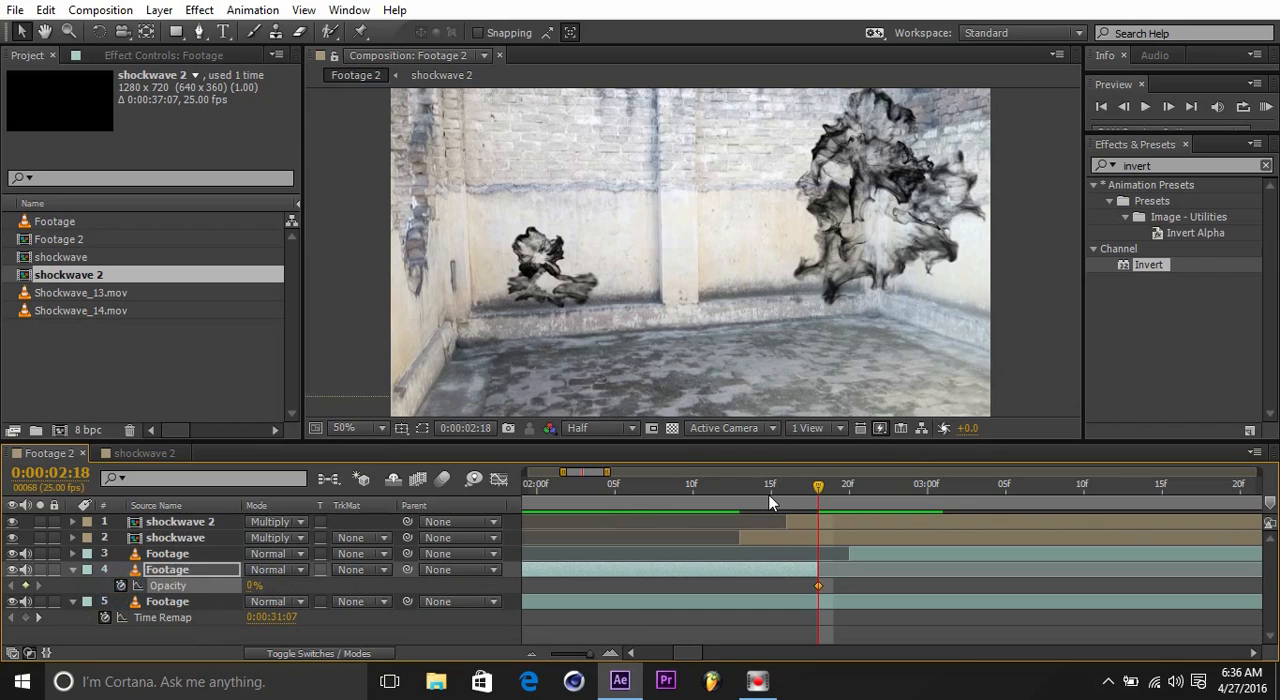
pyautogui.moveTo(818, 484); pyautogui.dragTo(770, 484)
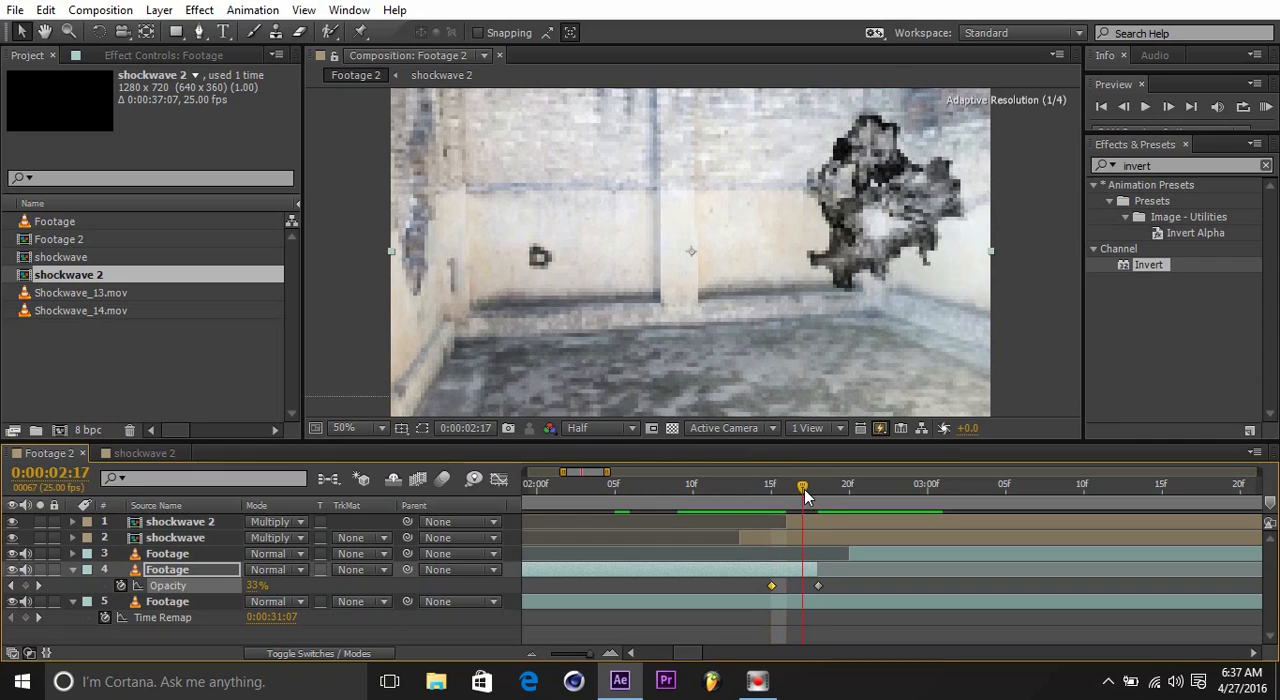
pyautogui.moveTo(802, 494); pyautogui.dragTo(788, 494)
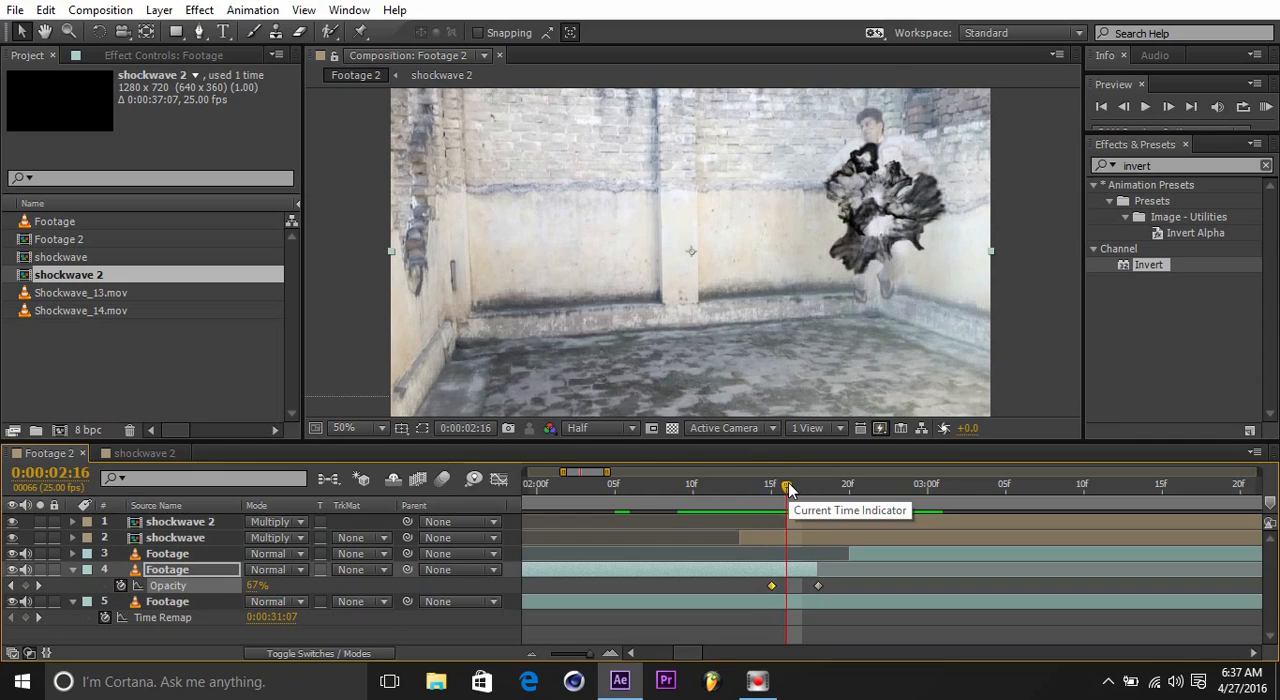
pyautogui.moveTo(790, 484); pyautogui.dragTo(850, 484)
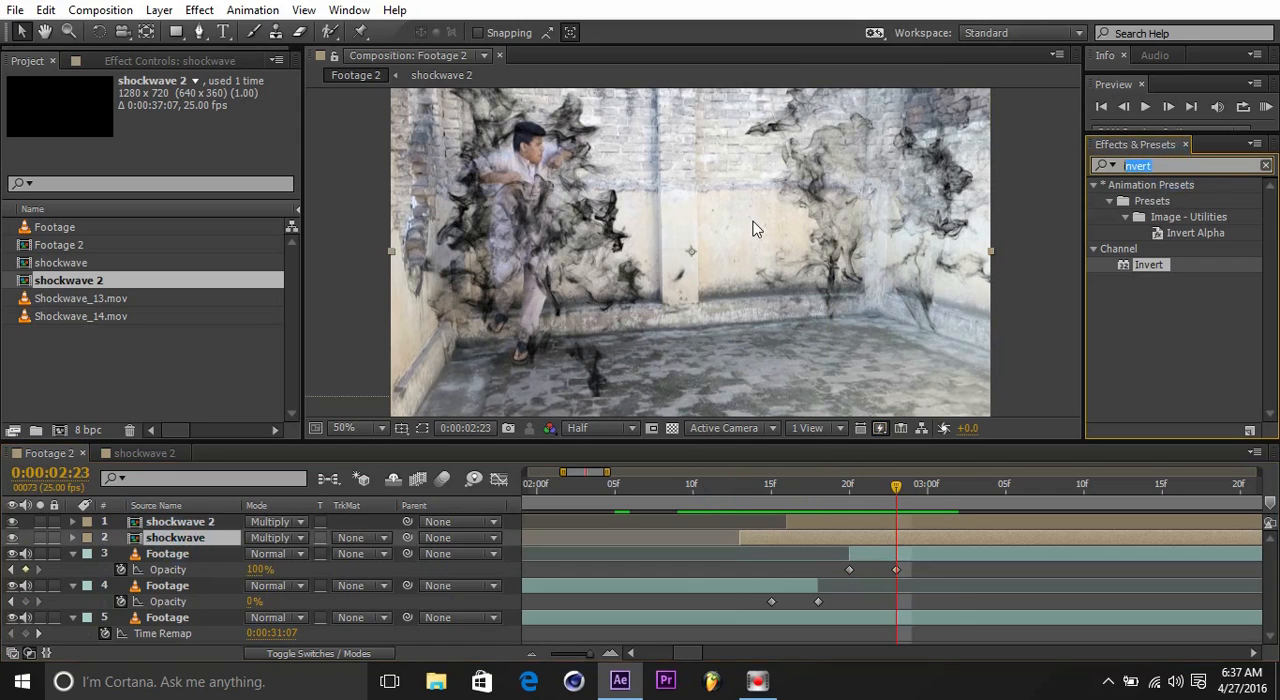
# Apply Curves to the first shockwave smoke and raise the Red channel for a dark red tint.
pyautogui.write('curves')
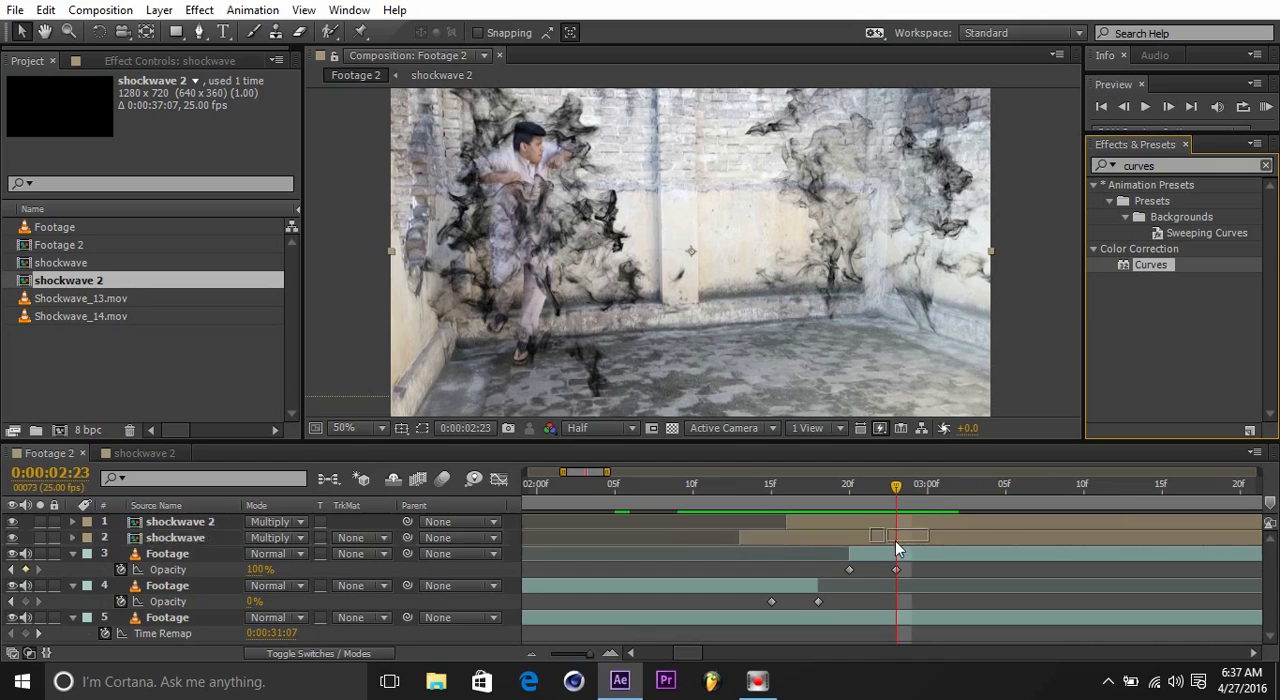
pyautogui.click(176, 536)
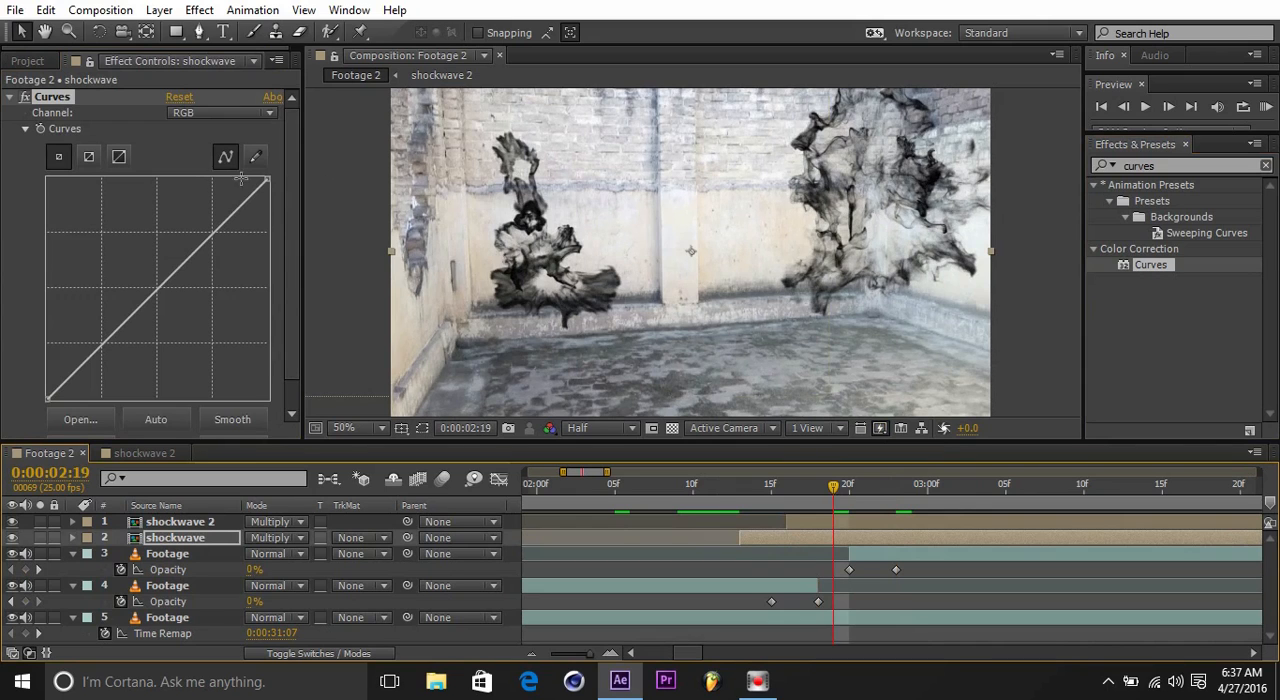
pyautogui.click(48, 396)
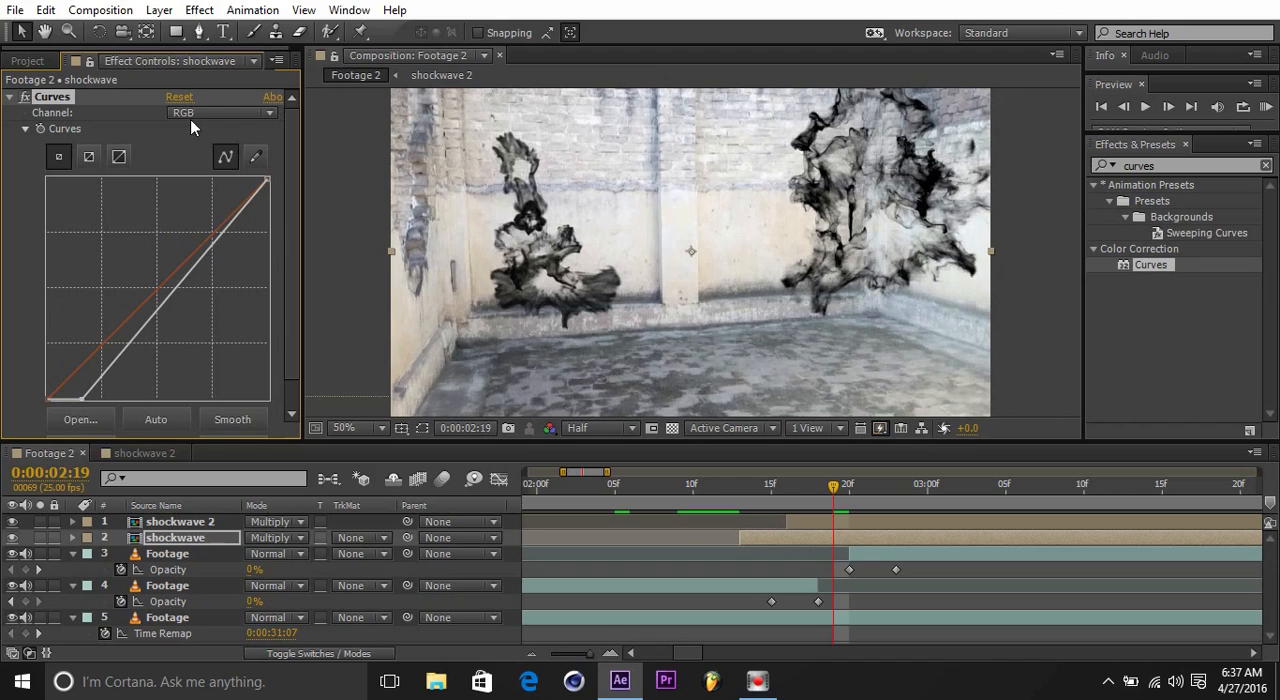
pyautogui.click(220, 112)
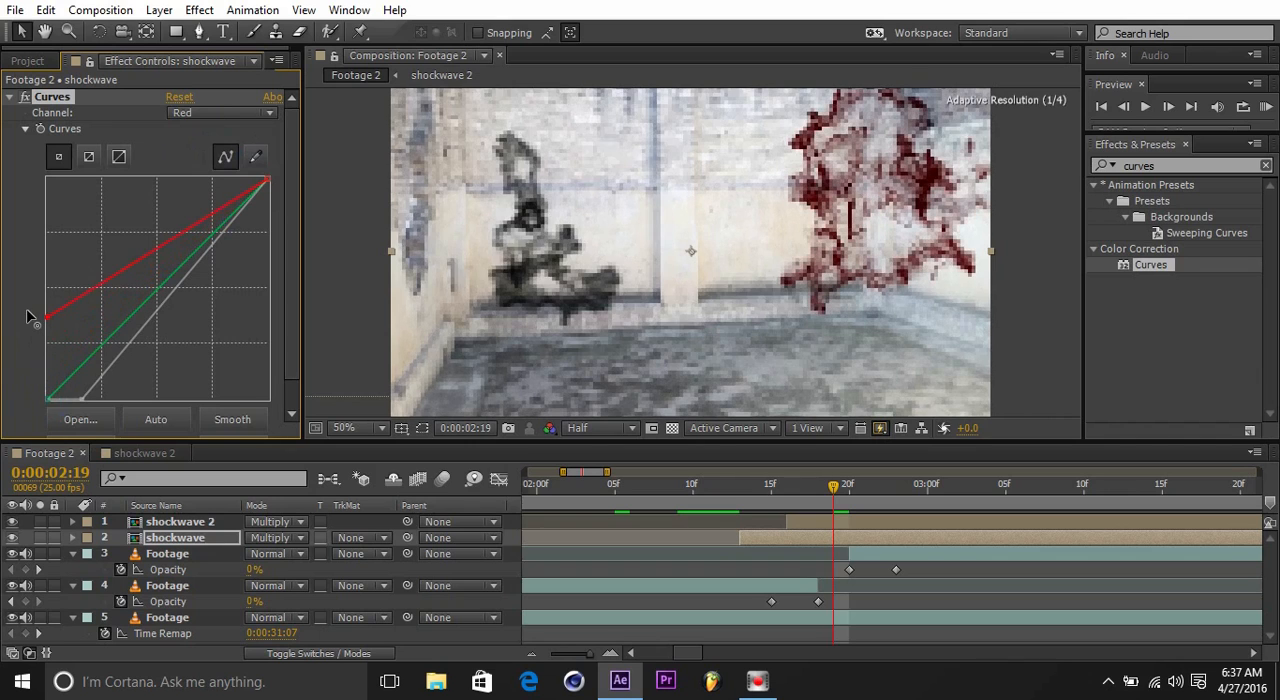
pyautogui.moveTo(48, 316); pyautogui.dragTo(48, 344)
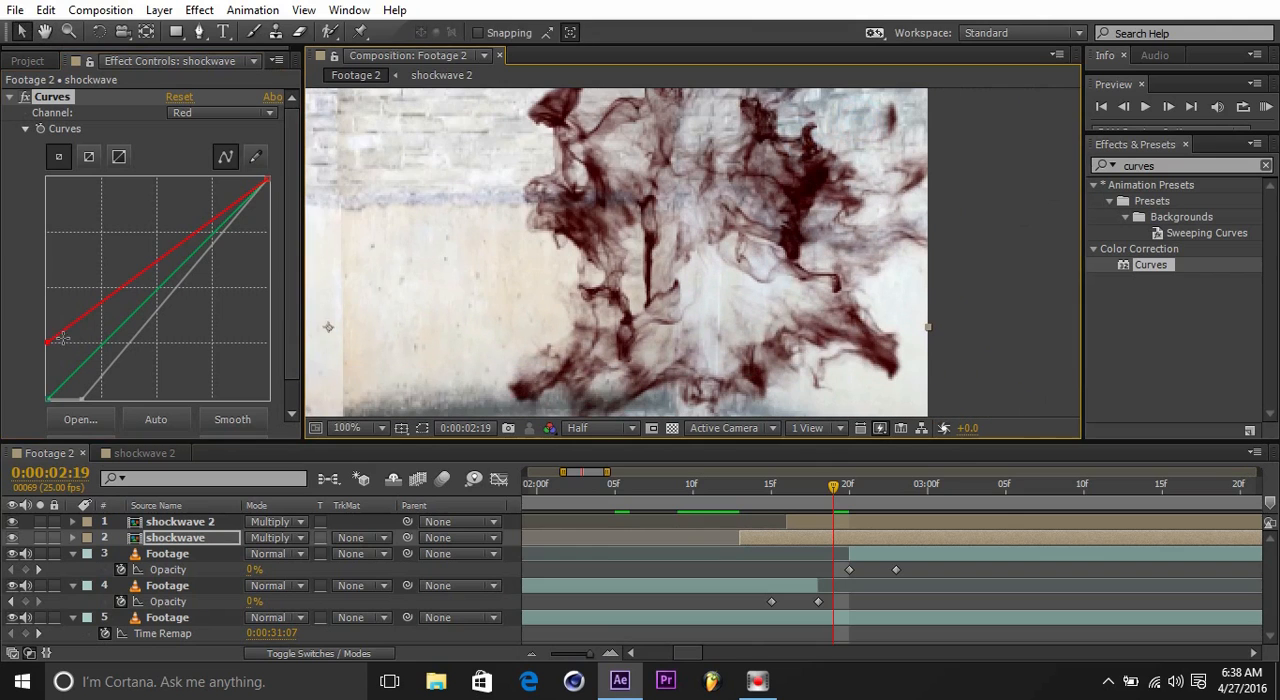
pyautogui.moveTo(62, 338); pyautogui.dragTo(40, 364)
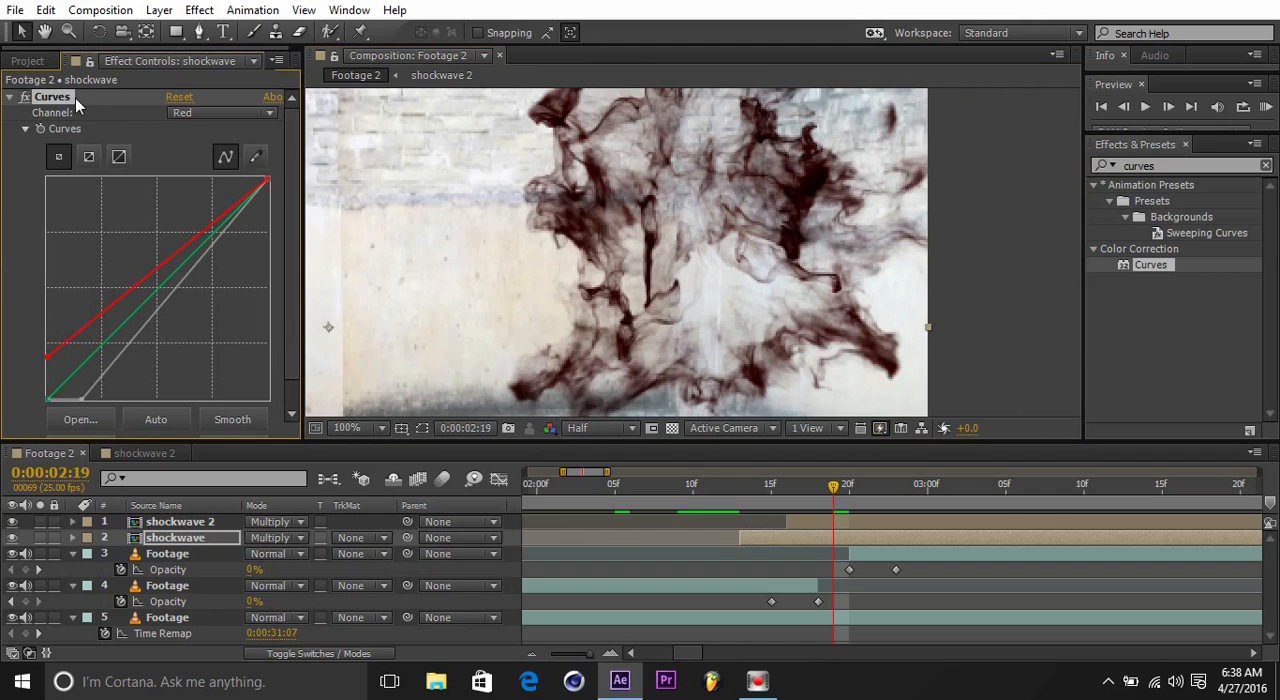
# Copy Curves to the second shockwave smoke and adjust its Blue channel tint.
pyautogui.click(180, 520)
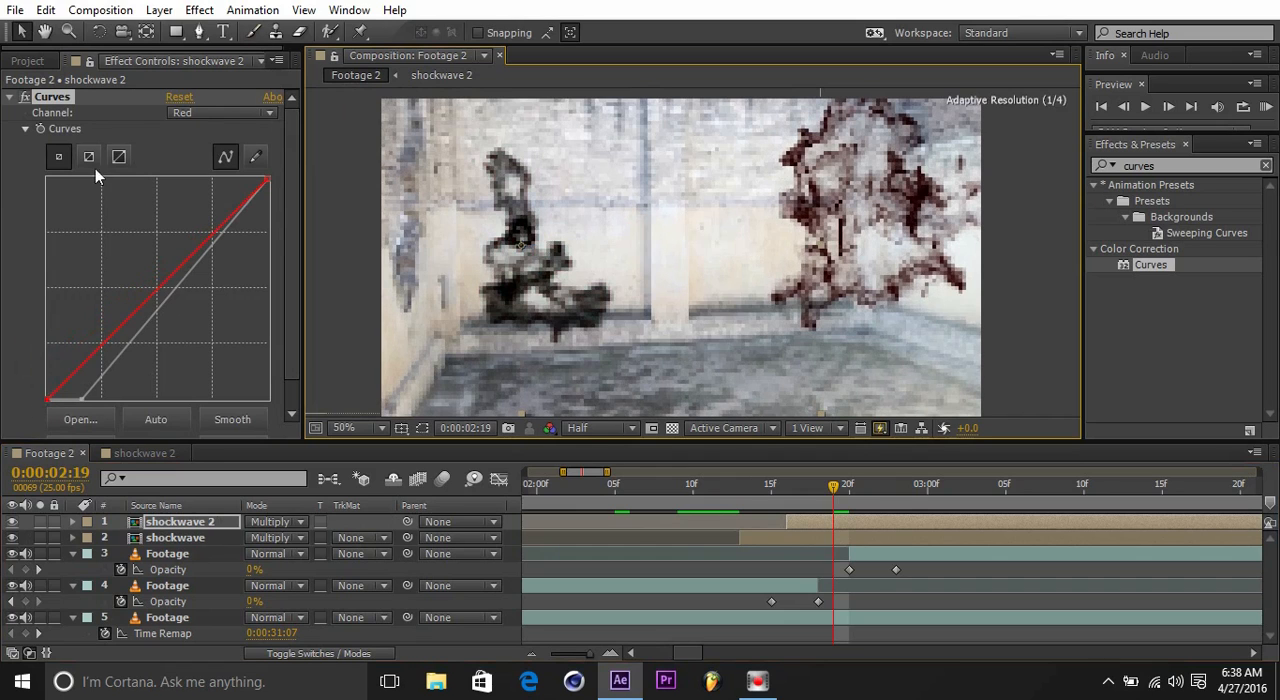
pyautogui.click(220, 112)
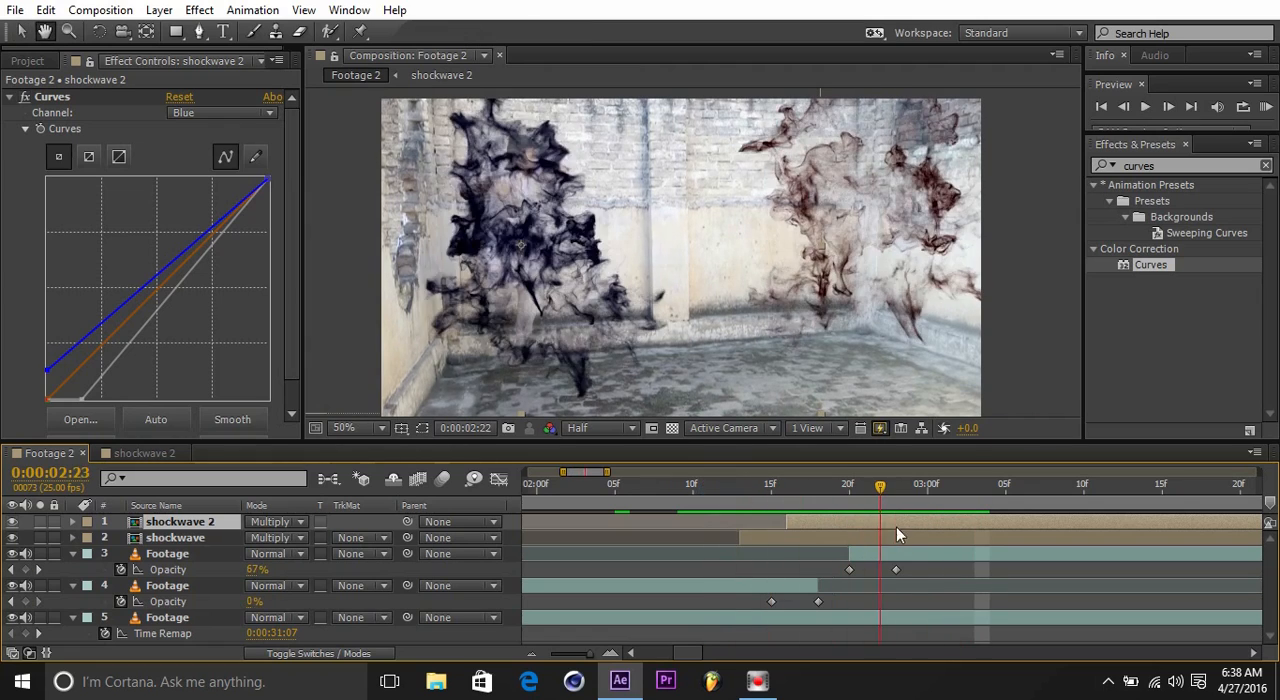
pyautogui.moveTo(880, 484); pyautogui.dragTo(976, 484)
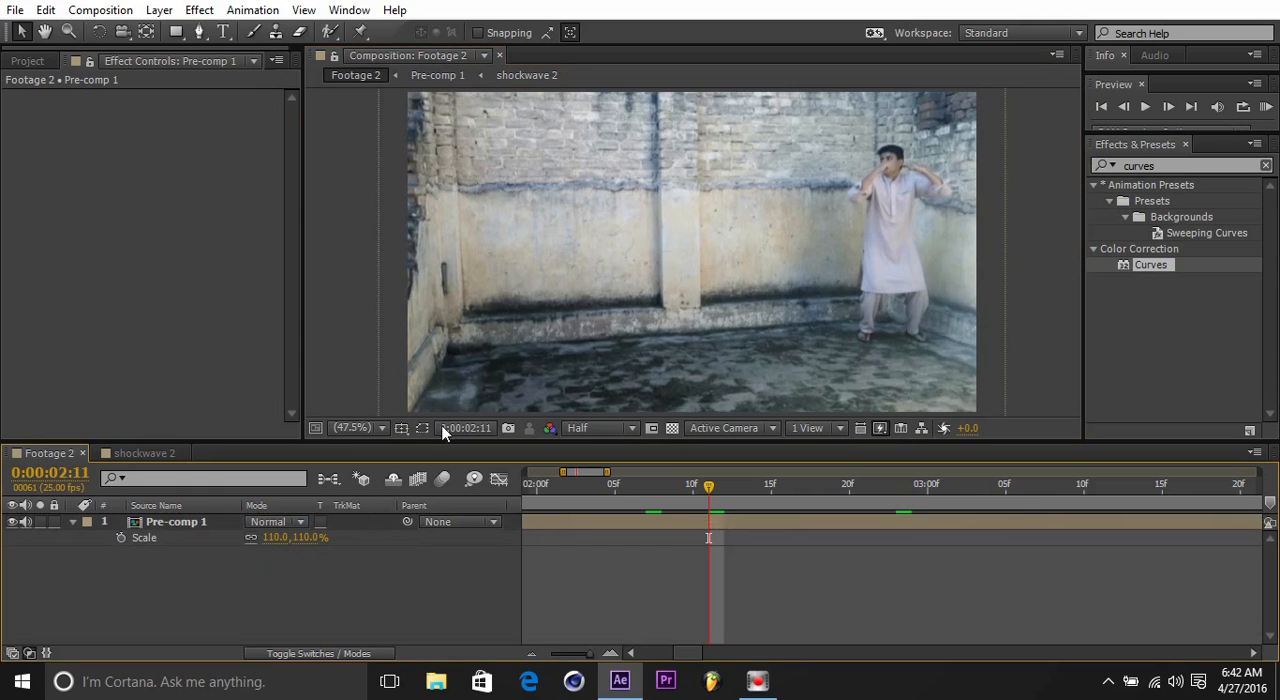
# Set Pre-comp 1's Scale to 105.0, 105.0 %.
pyautogui.doubleClick(290, 536)
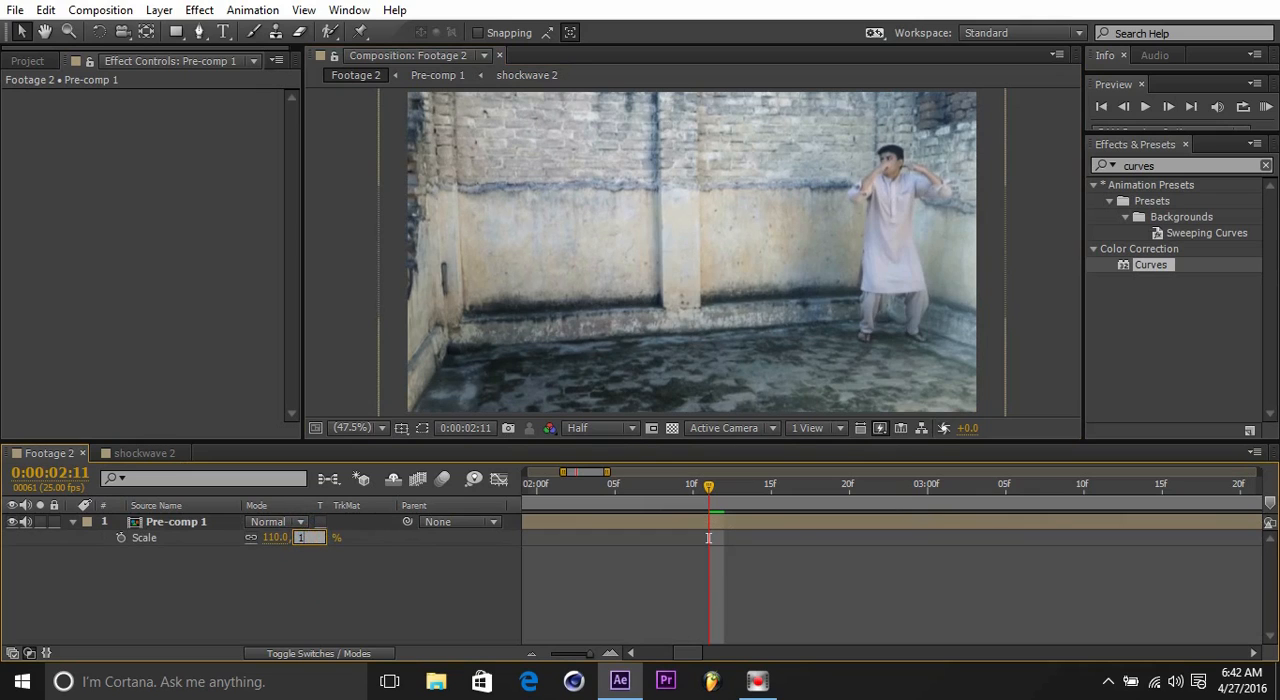
pyautogui.write('105.0,105.0%')
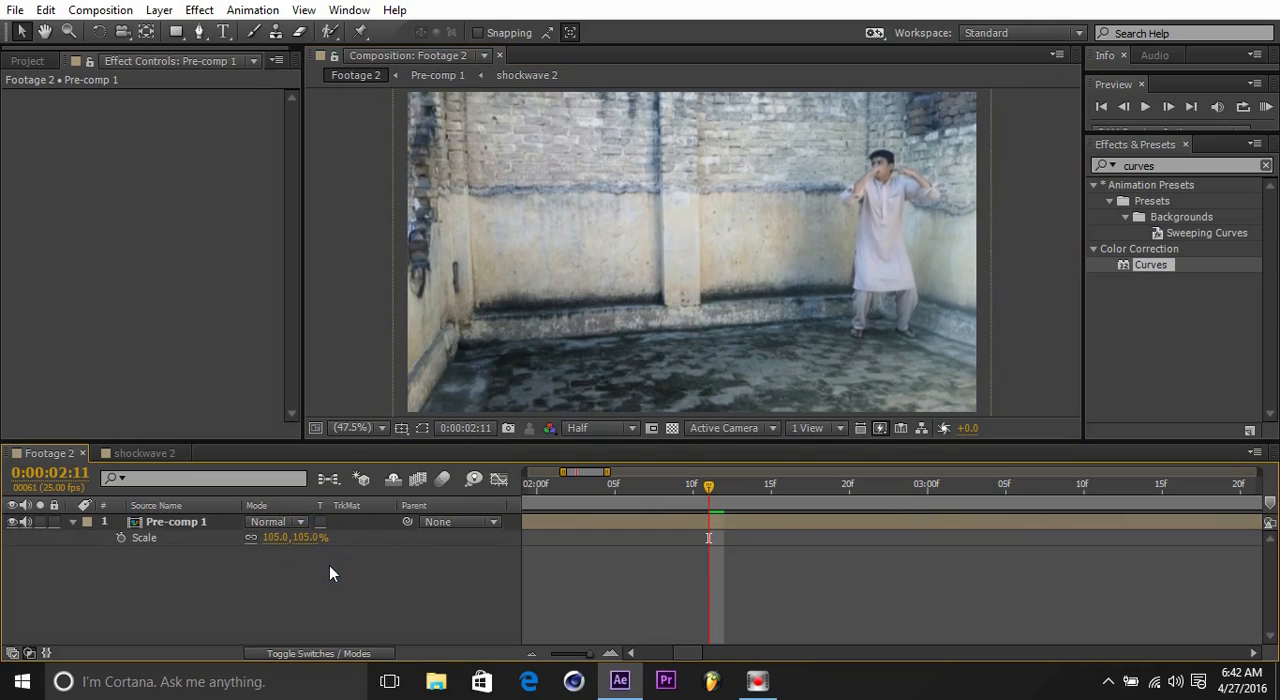
pyautogui.doubleClick(296, 536)
pyautogui.write('wiggle(')
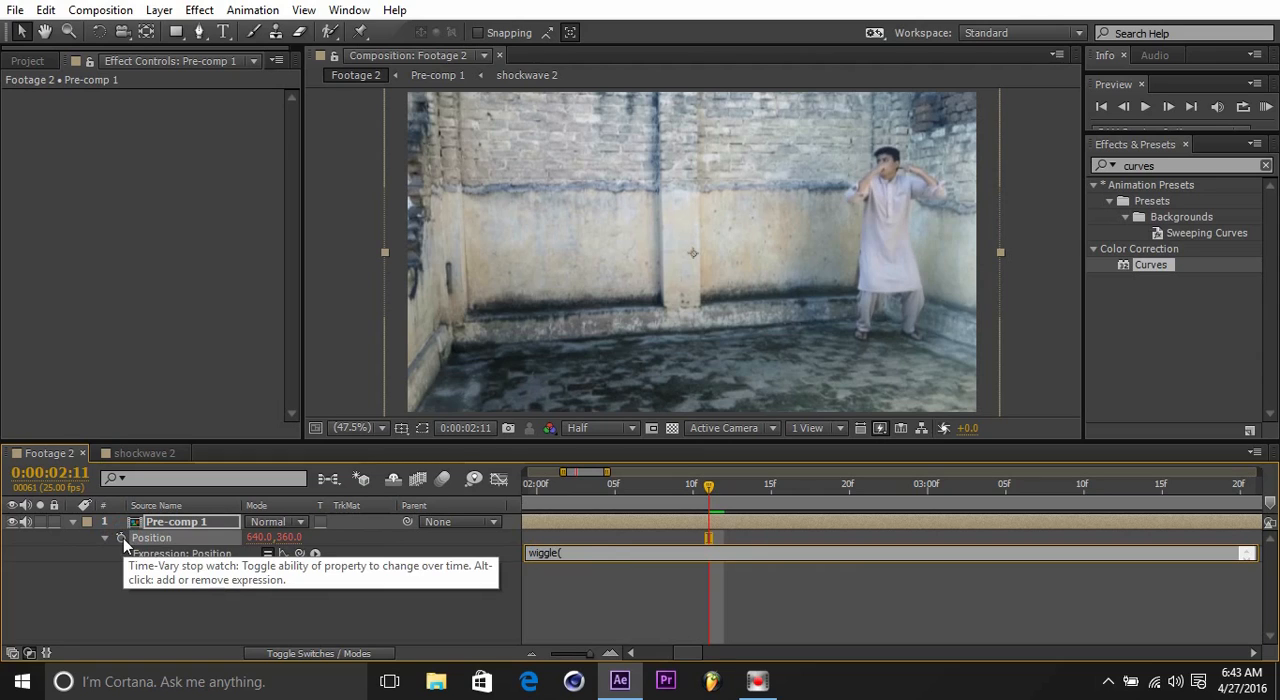
# Give Pre-comp 1's Position a wiggle(1,25) expression for handheld shake.
pyautogui.write('1')
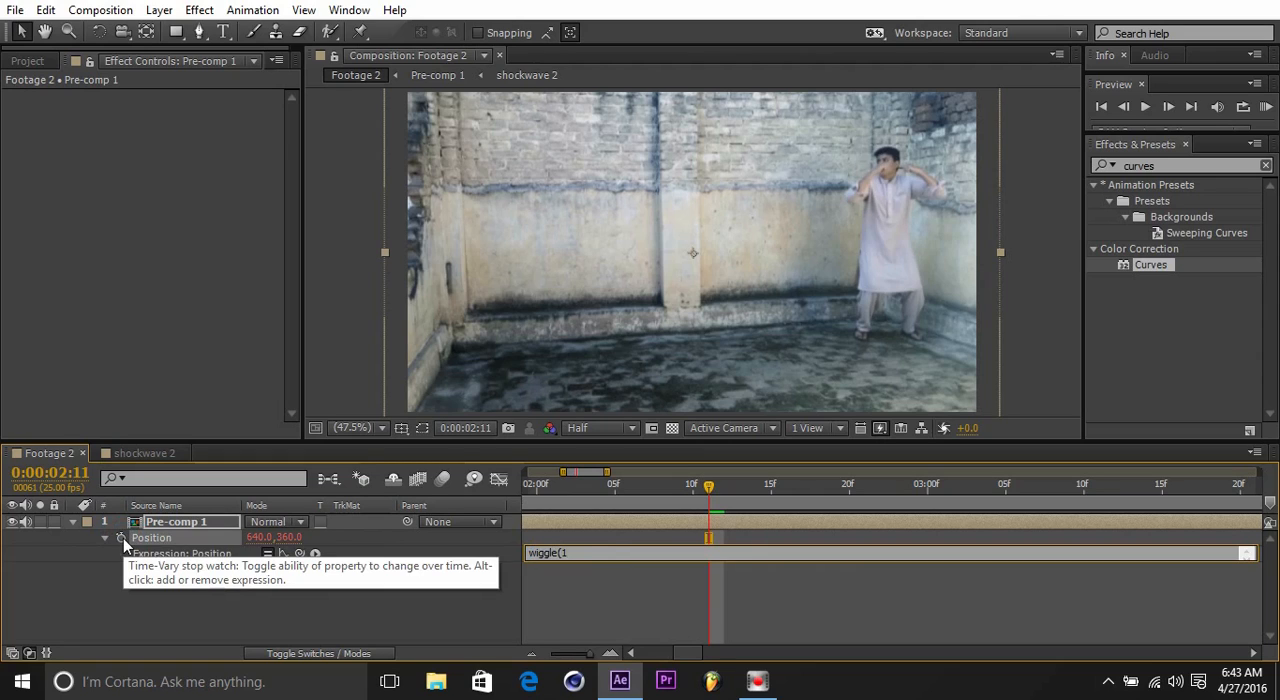
pyautogui.write(',25)')
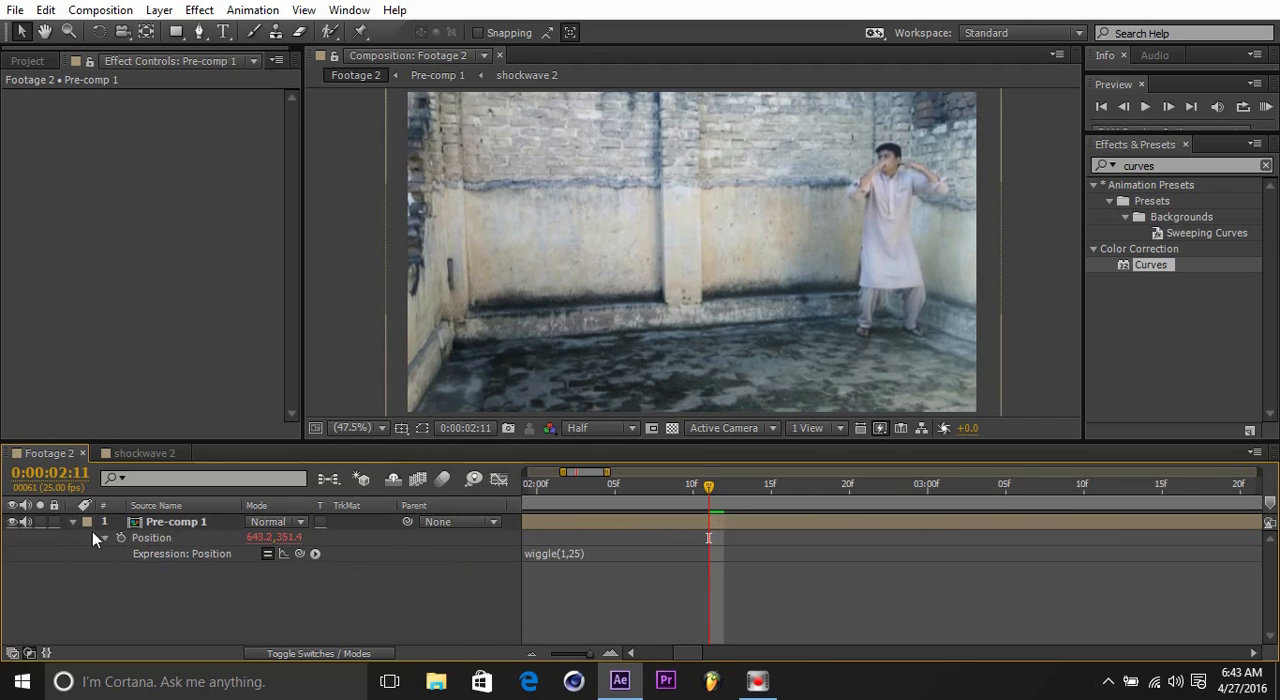
# Reveal Rotation and begin typing its wiggle expression.
pyautogui.click(176, 520)
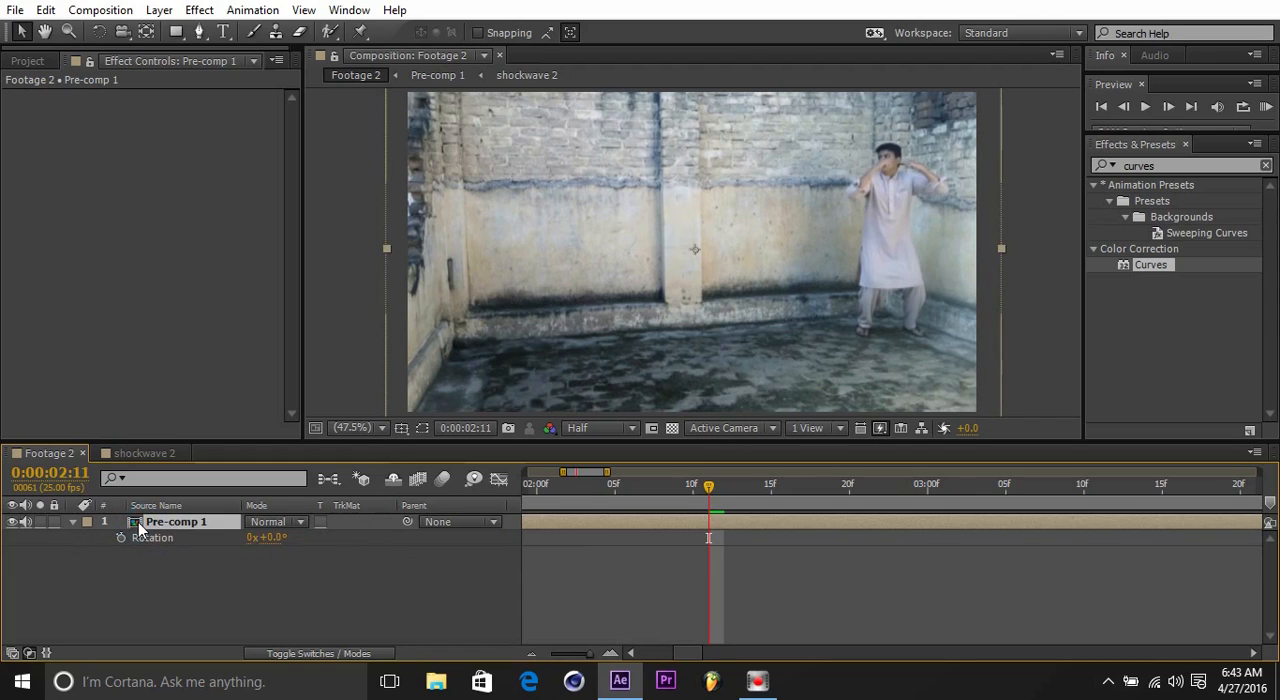
pyautogui.moveTo(122, 536)
pyautogui.write('wiggle')
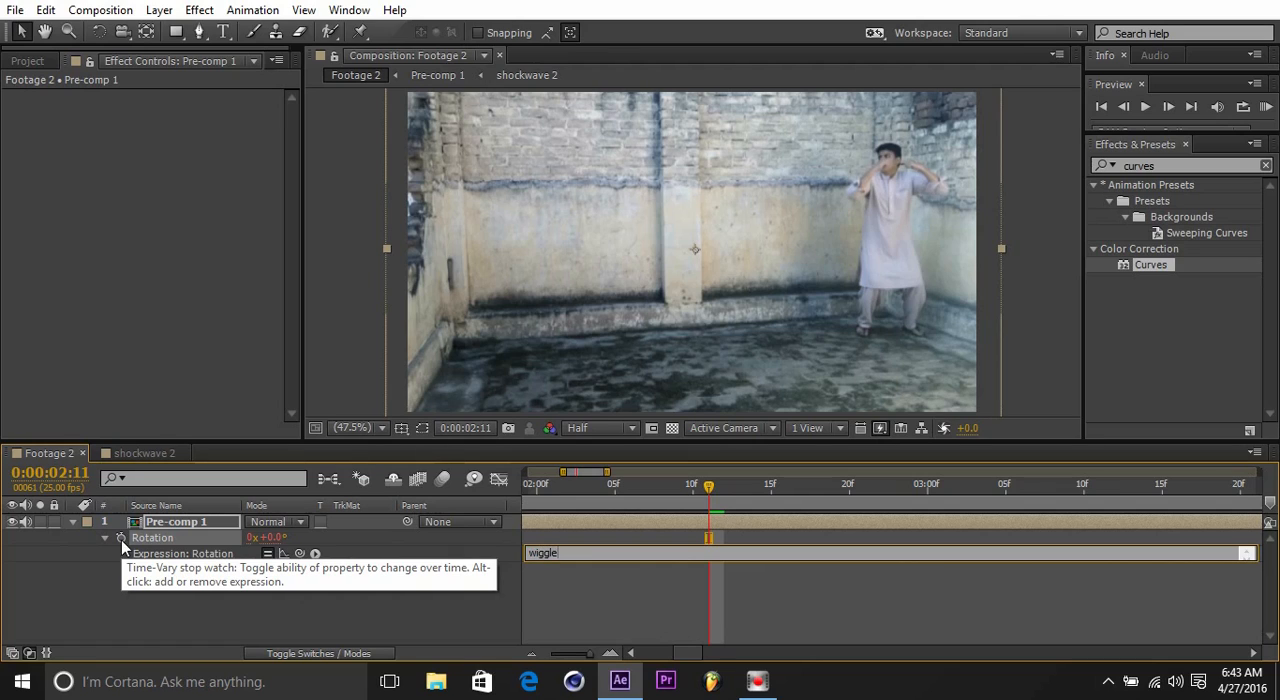
pyautogui.write('(1')
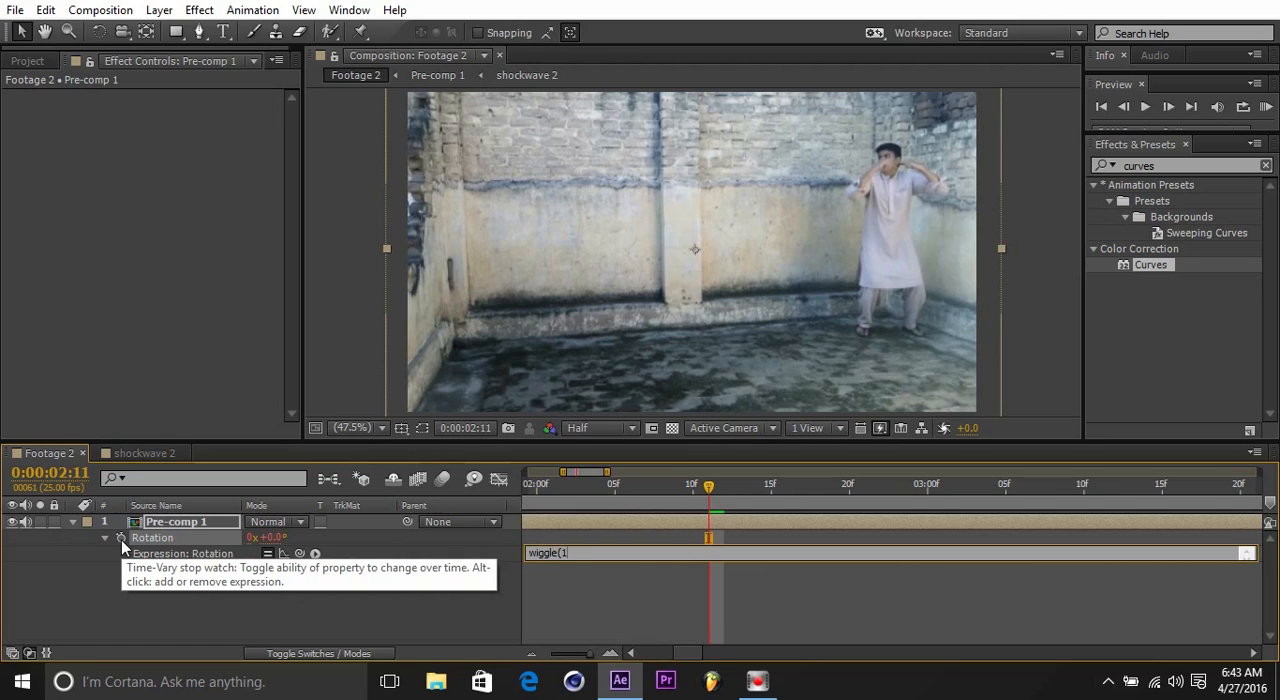
pyautogui.write(',.')
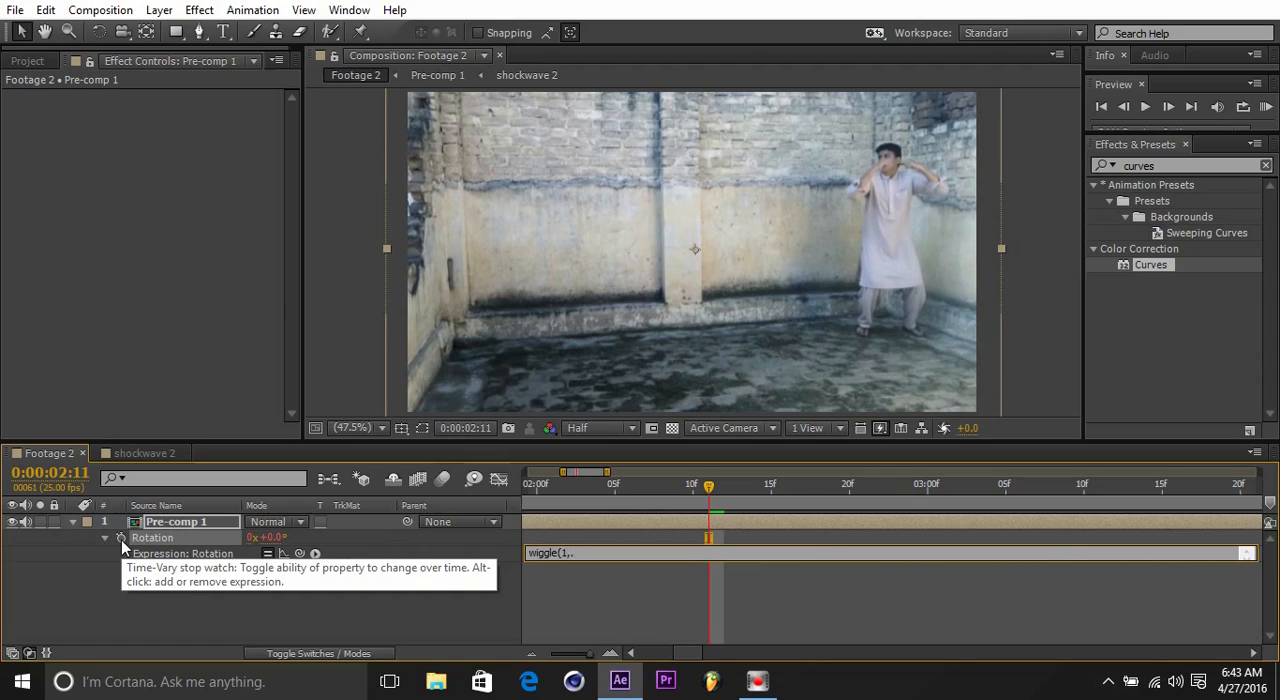